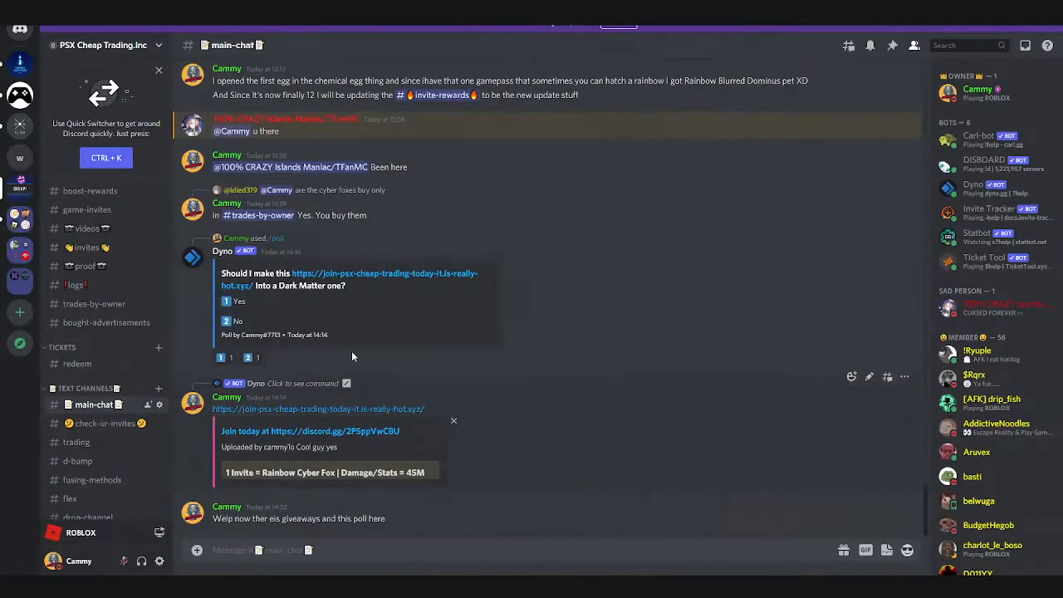
pyautogui.moveTo(94, 303)
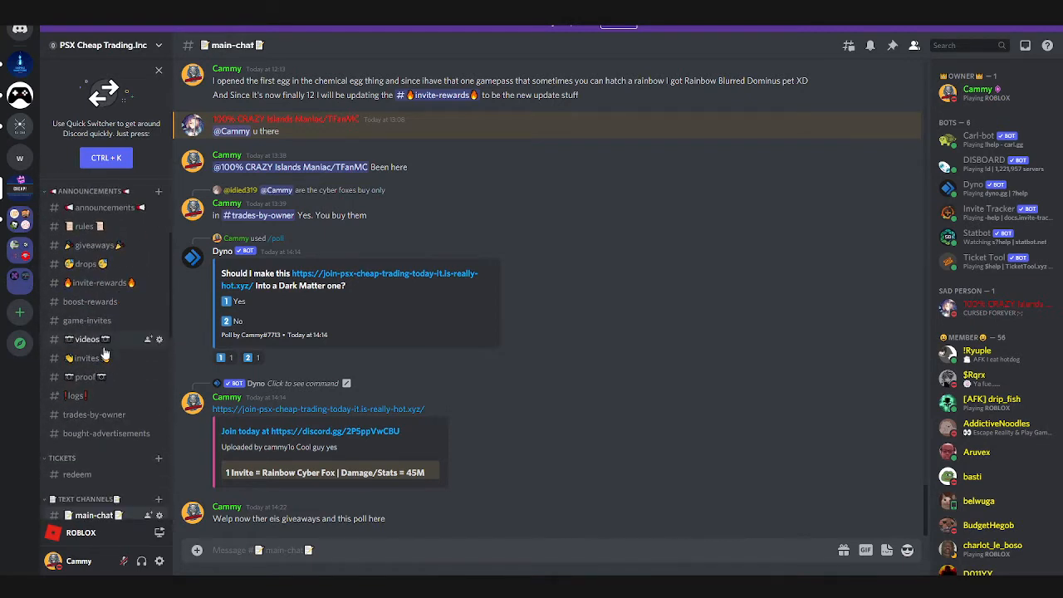
pyautogui.moveTo(47, 51)
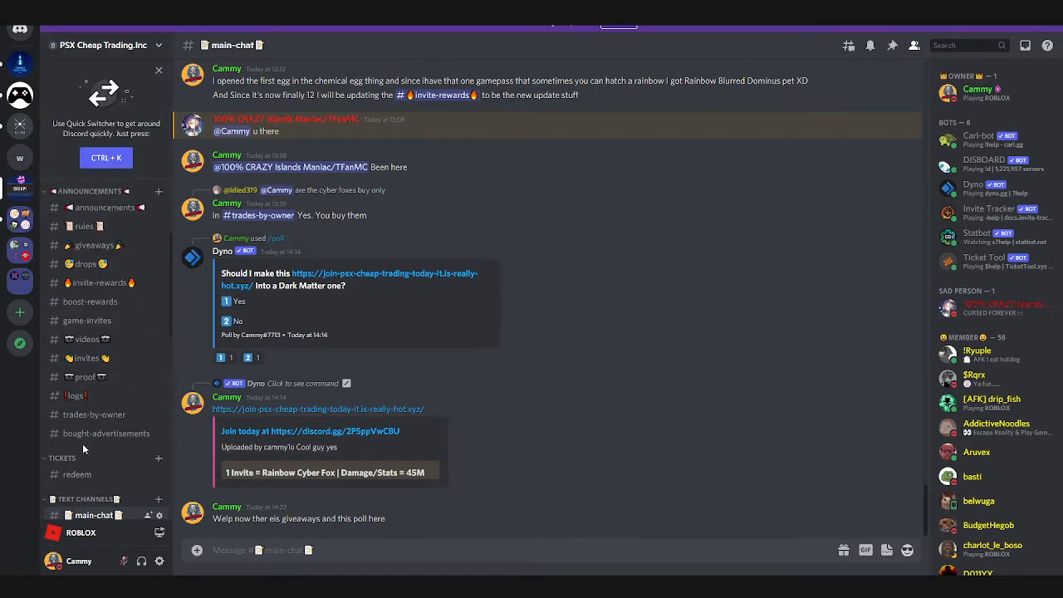
# Open #bought-advertisements and read its invite-based advertising price post
pyautogui.scroll(-3)
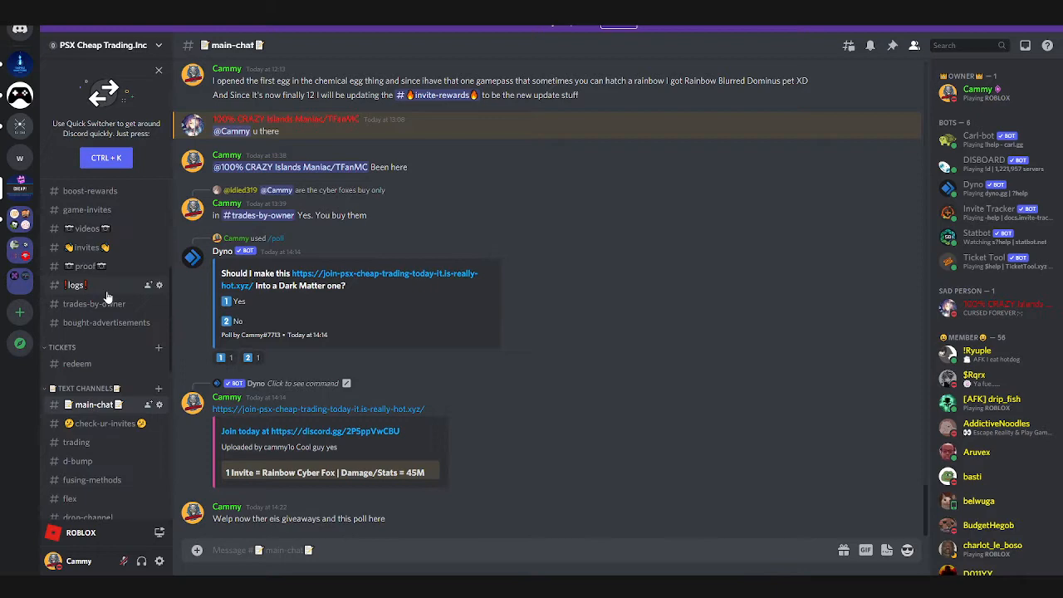
pyautogui.click(107, 323)
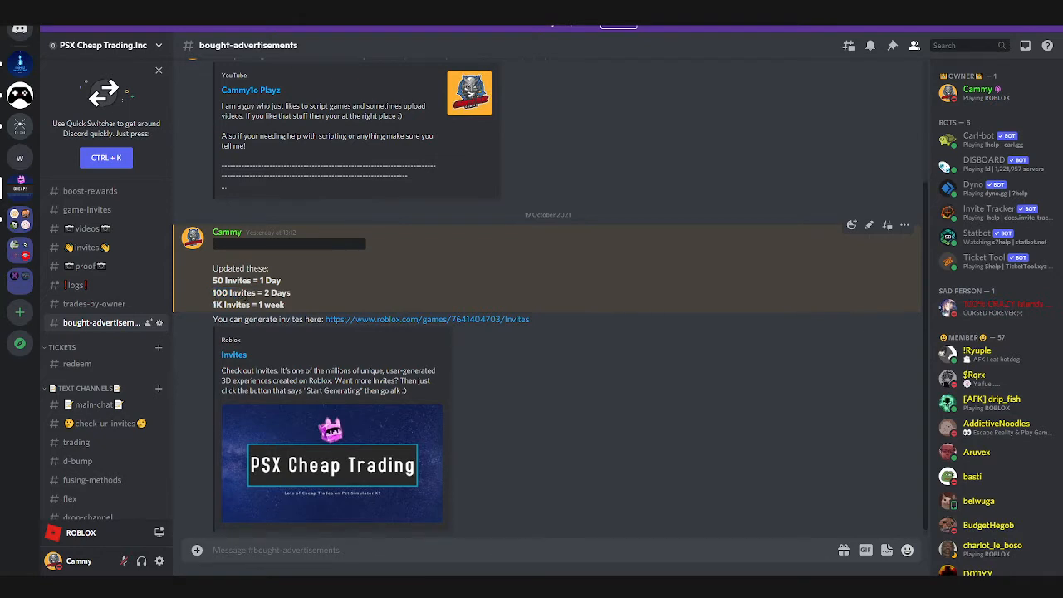
pyautogui.moveTo(368, 316)
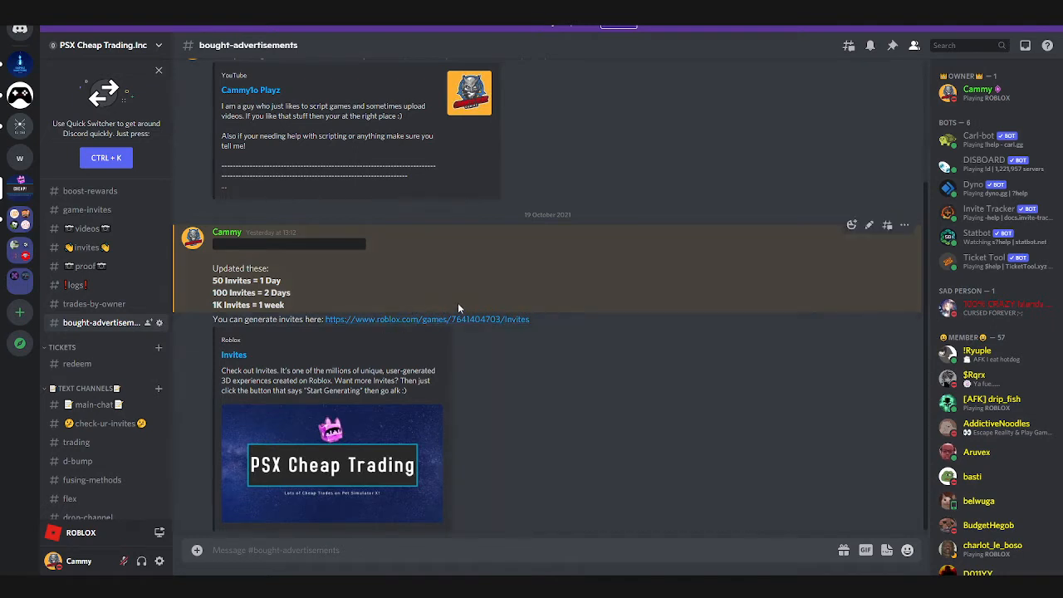
pyautogui.moveTo(392, 333)
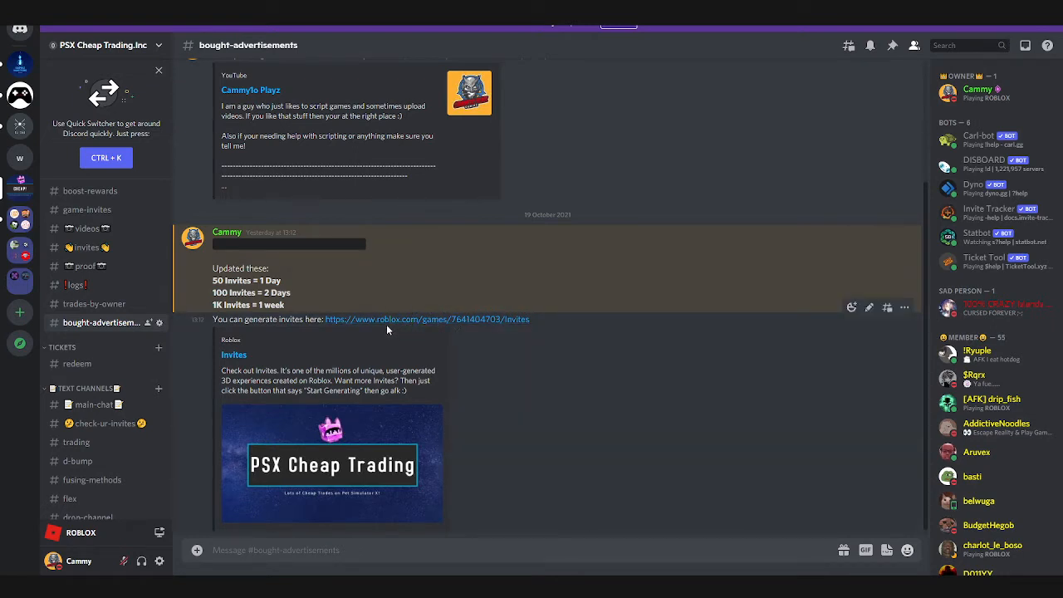
pyautogui.moveTo(100, 363)
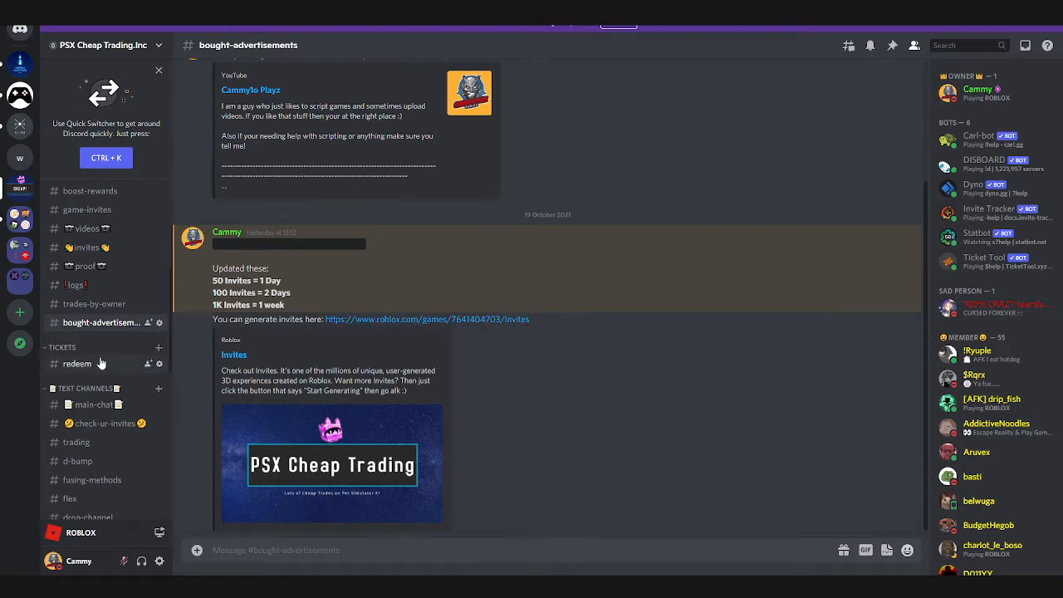
pyautogui.scroll(3)
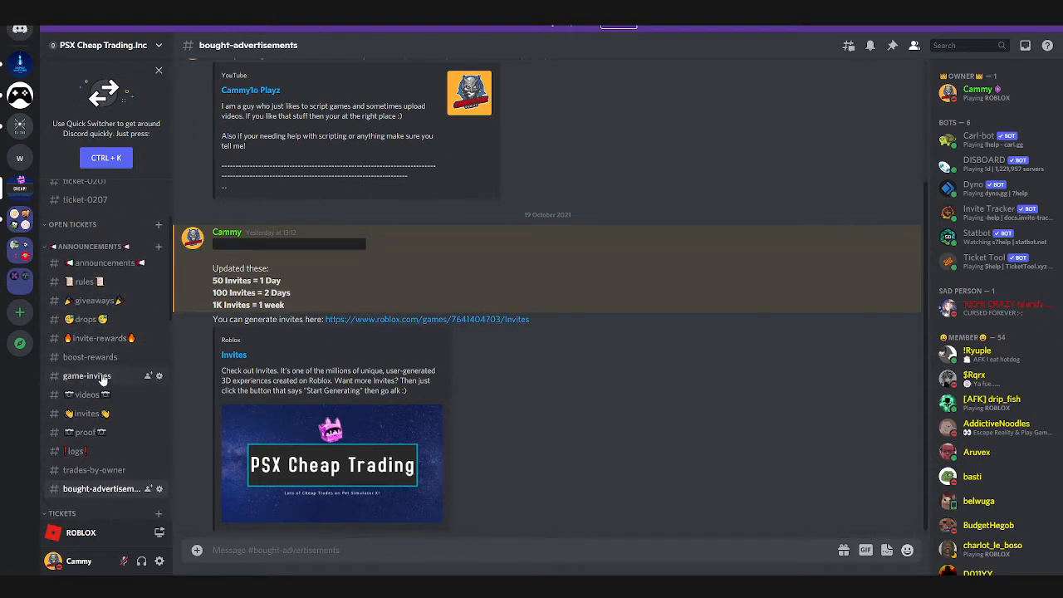
# Browse the invite-request logs in #game-invites, then return to #main-chat
pyautogui.click(86, 376)
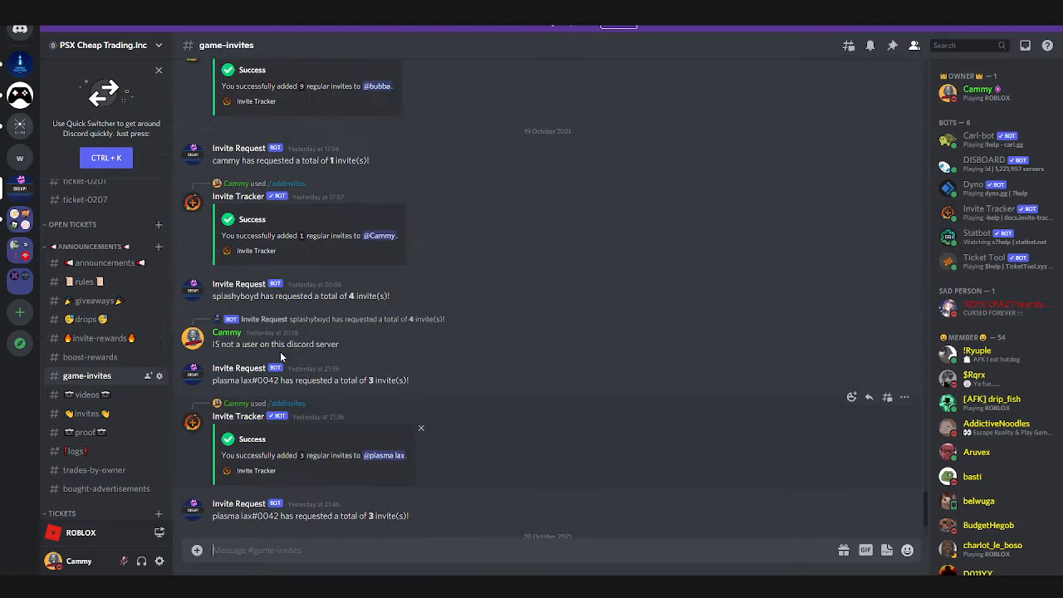
pyautogui.scroll(3)
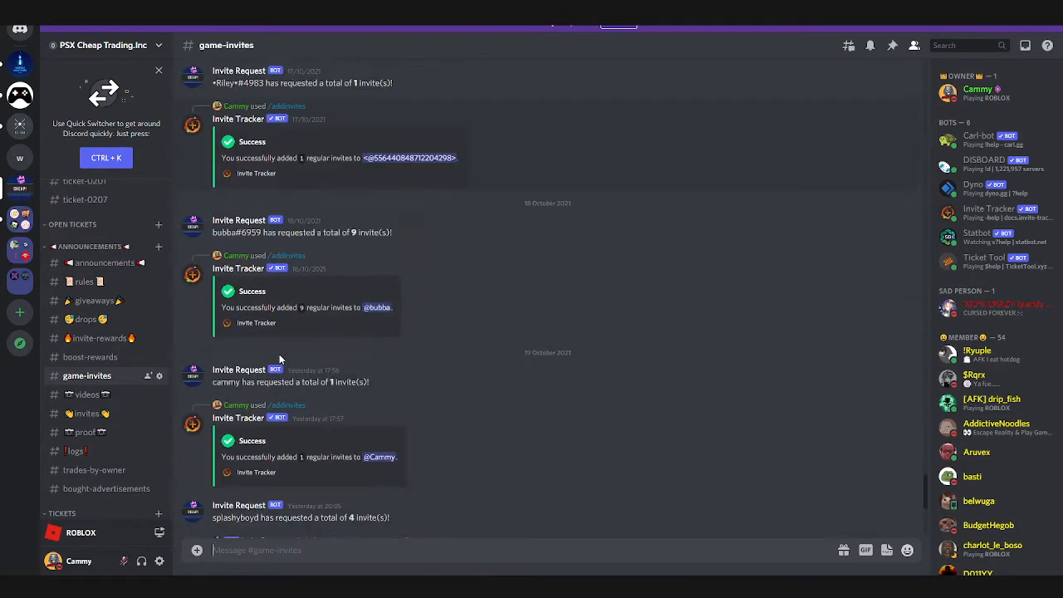
pyautogui.scroll(-3)
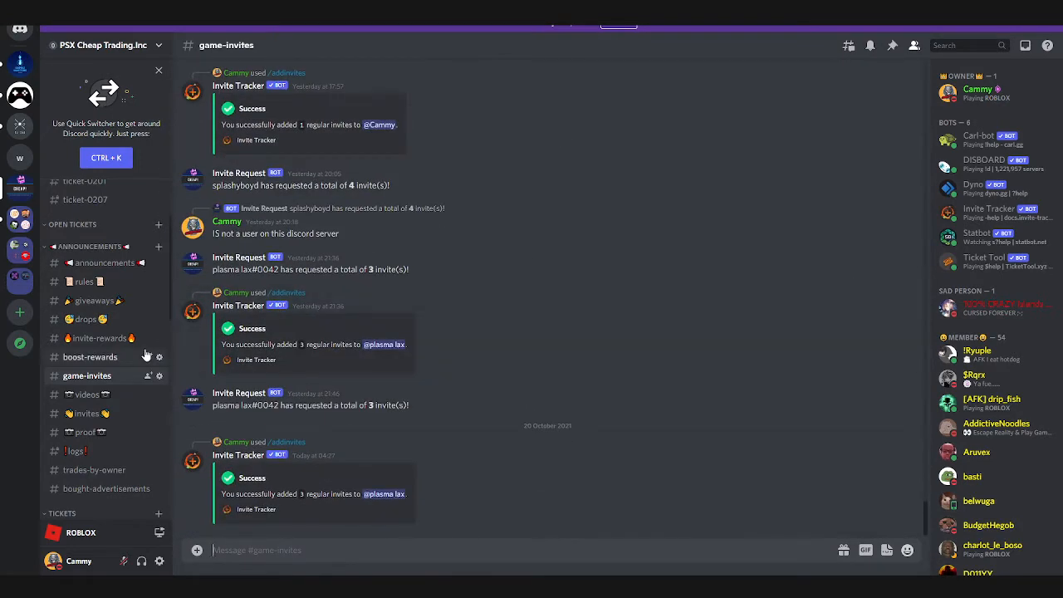
pyautogui.moveTo(119, 349)
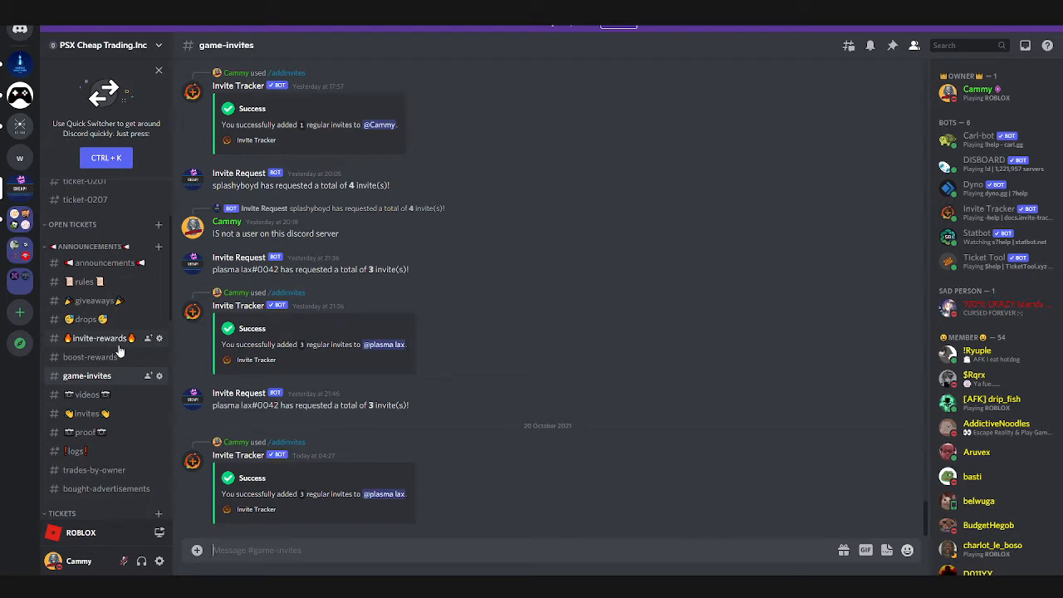
pyautogui.scroll(-3)
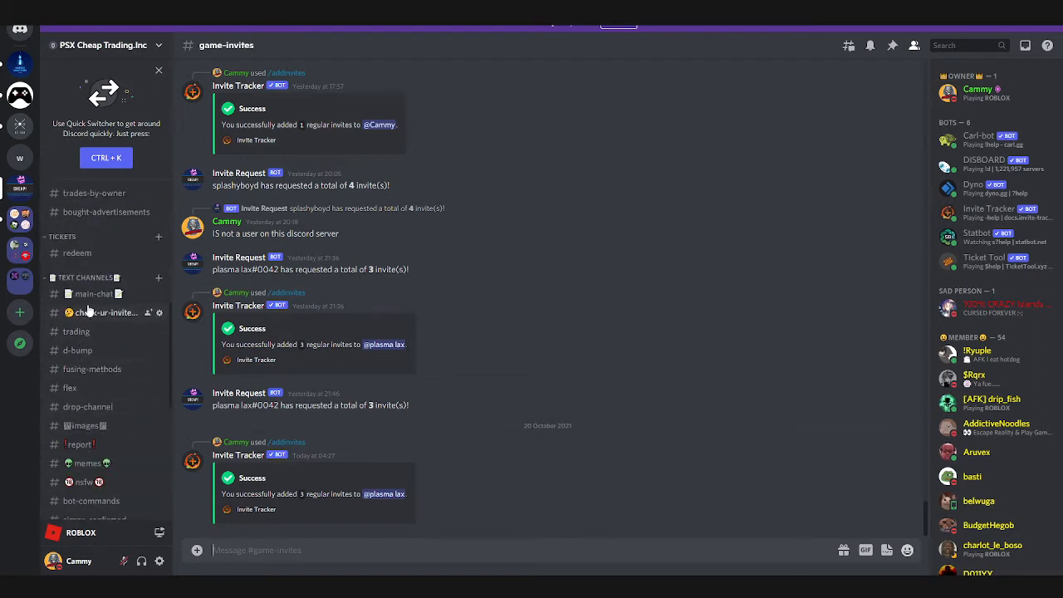
pyautogui.click(93, 293)
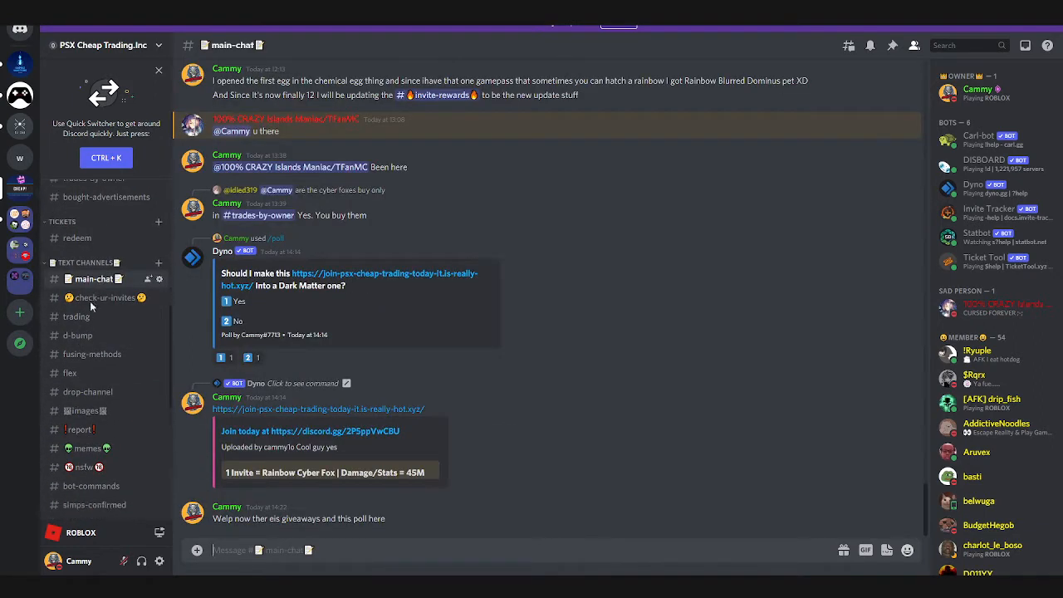
# Open #check-ur-invites and scroll through the Invite Tracker invite-count replies
pyautogui.click(105, 297)
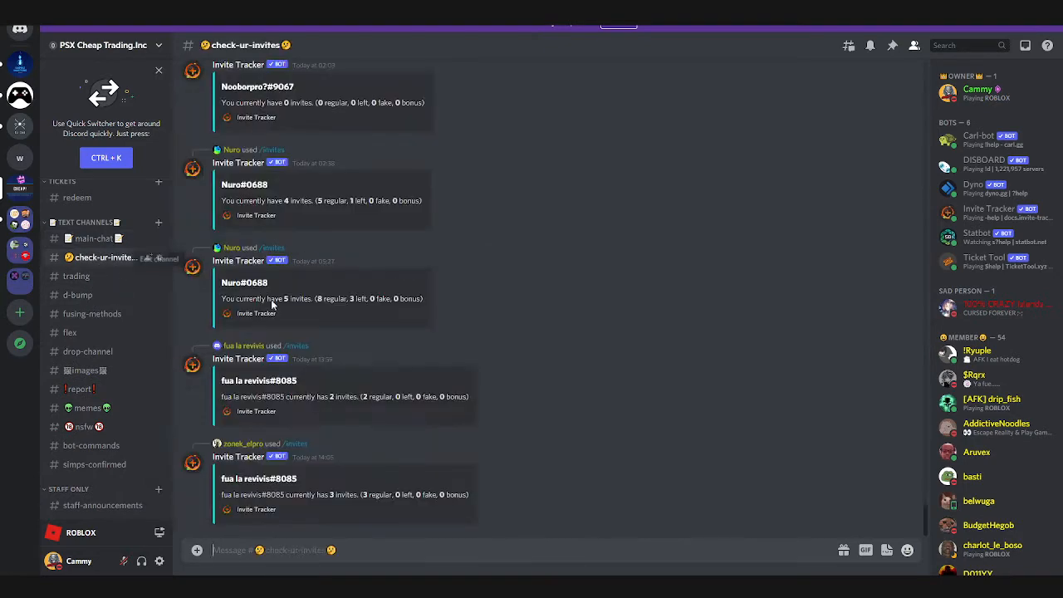
pyautogui.scroll(3)
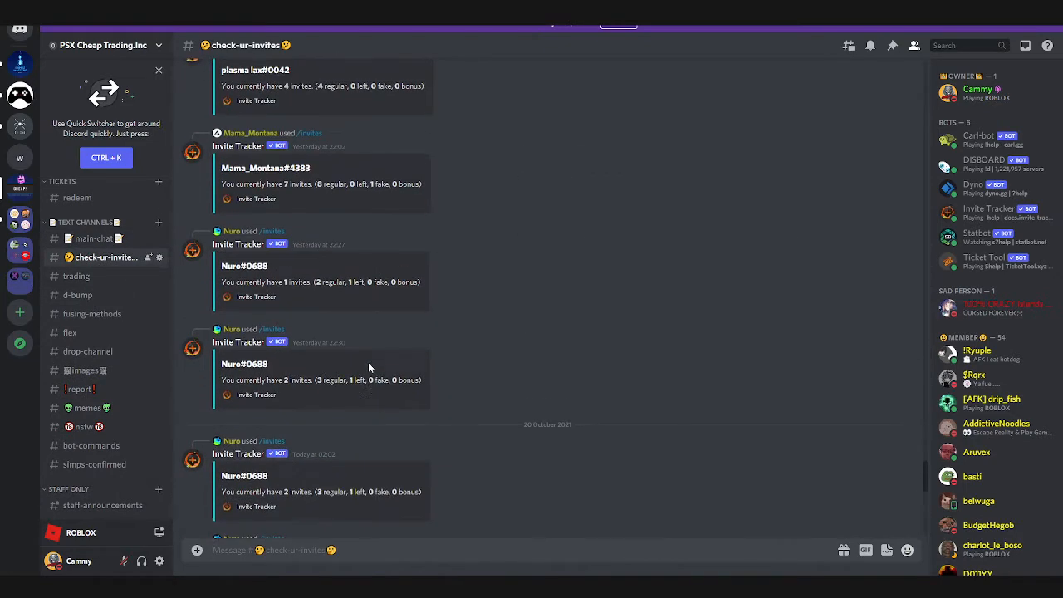
pyautogui.scroll(3)
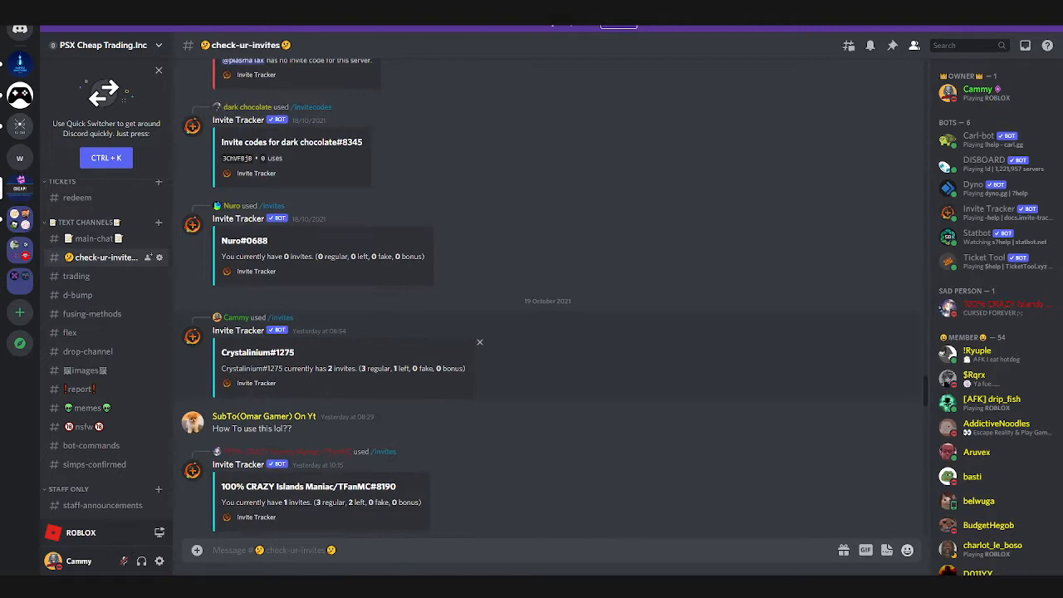
pyautogui.scroll(-3)
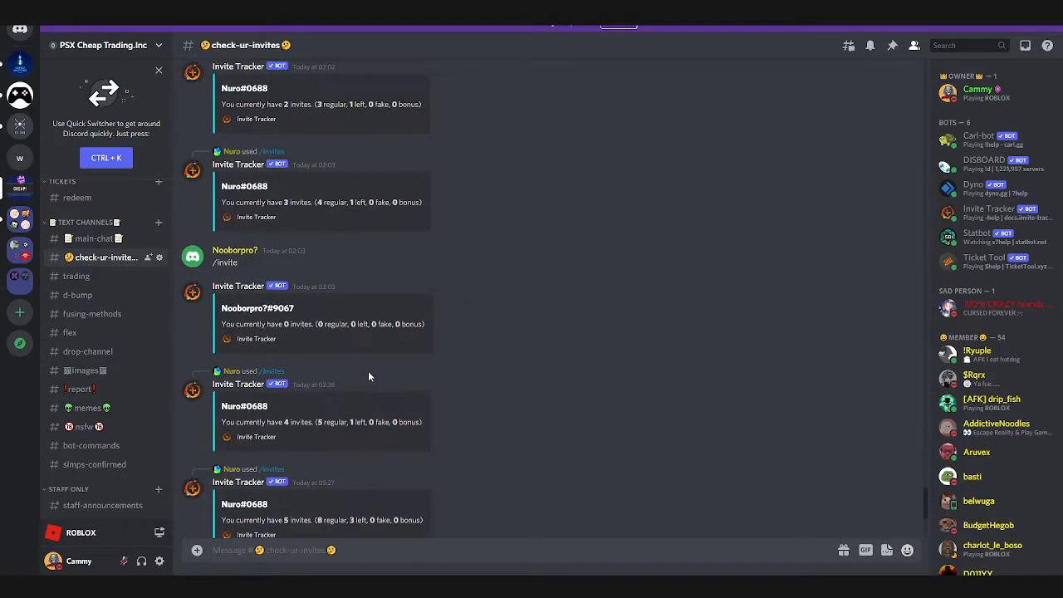
pyautogui.scroll(-3)
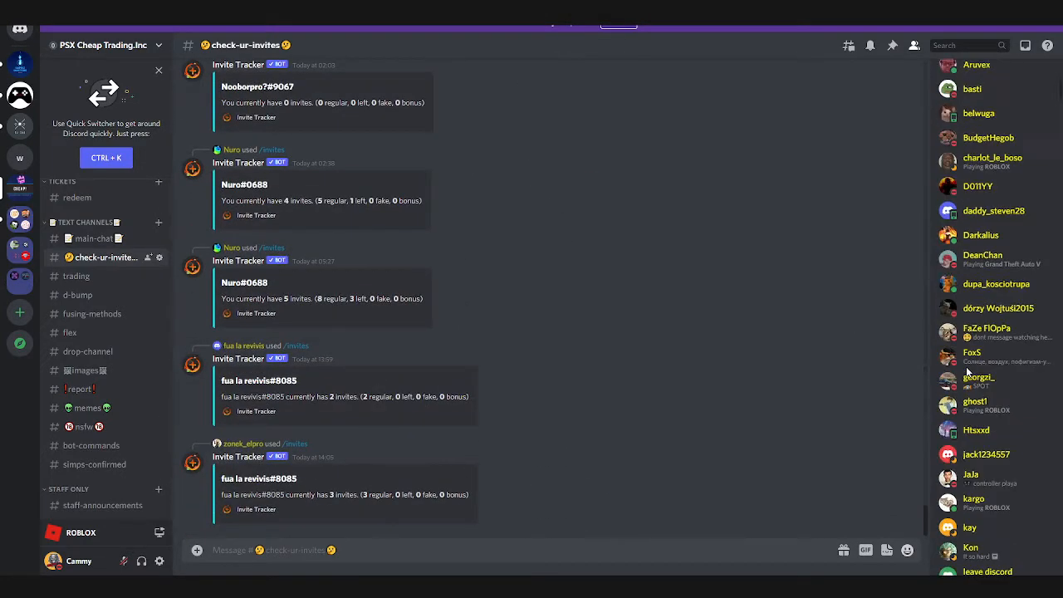
pyautogui.scroll(3)
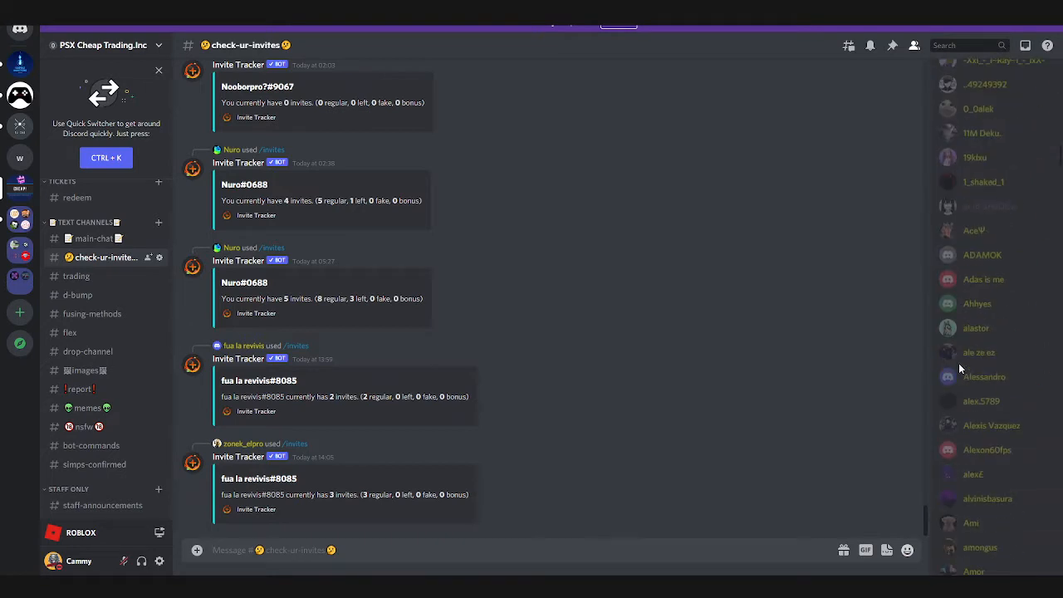
pyautogui.scroll(3)
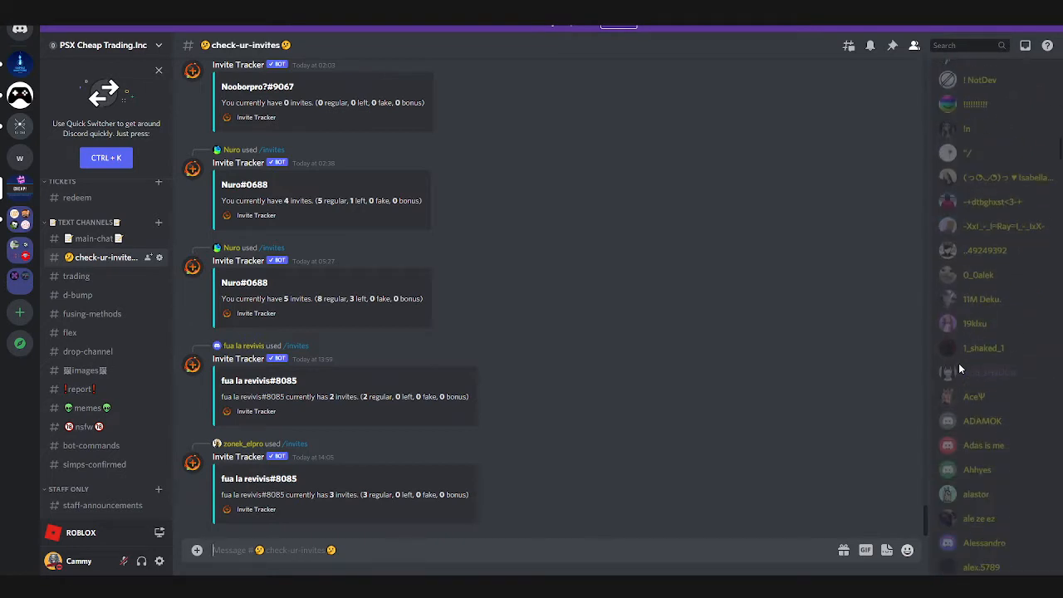
pyautogui.scroll(-3)
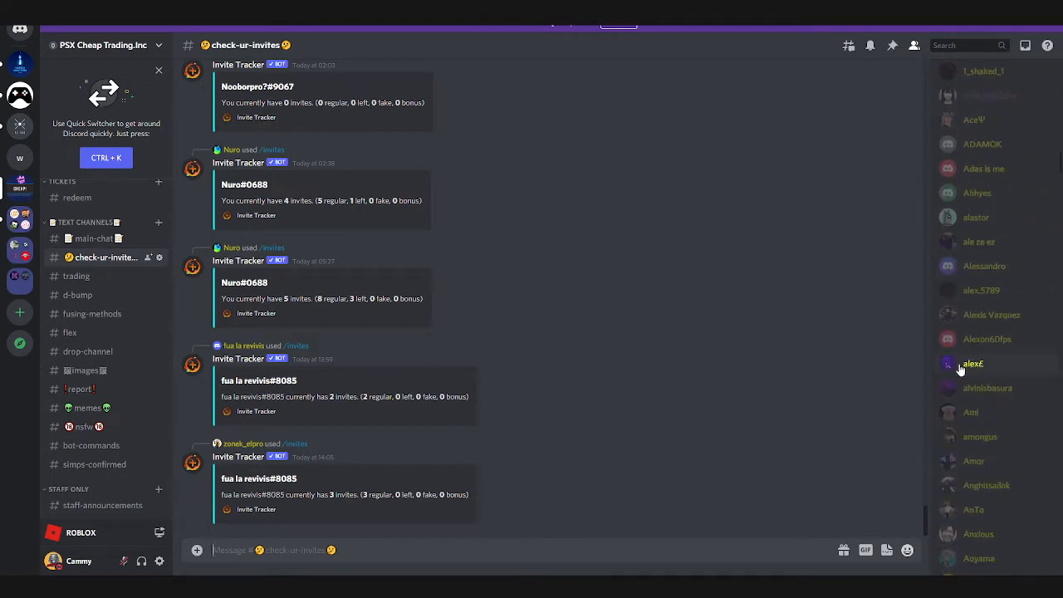
pyautogui.scroll(3)
pyautogui.write('/invites user: a')
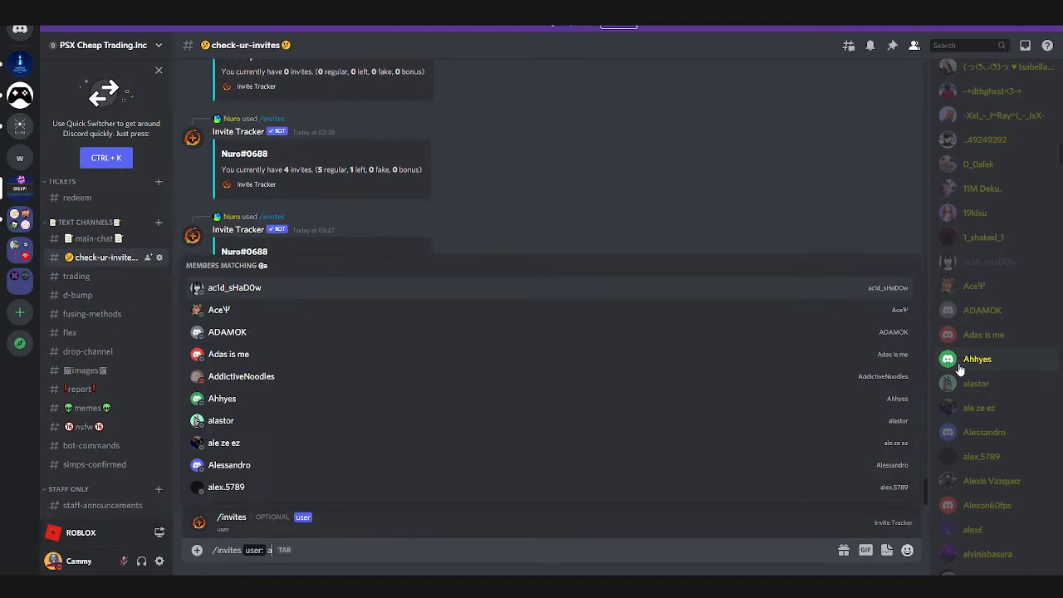
pyautogui.press('Return')
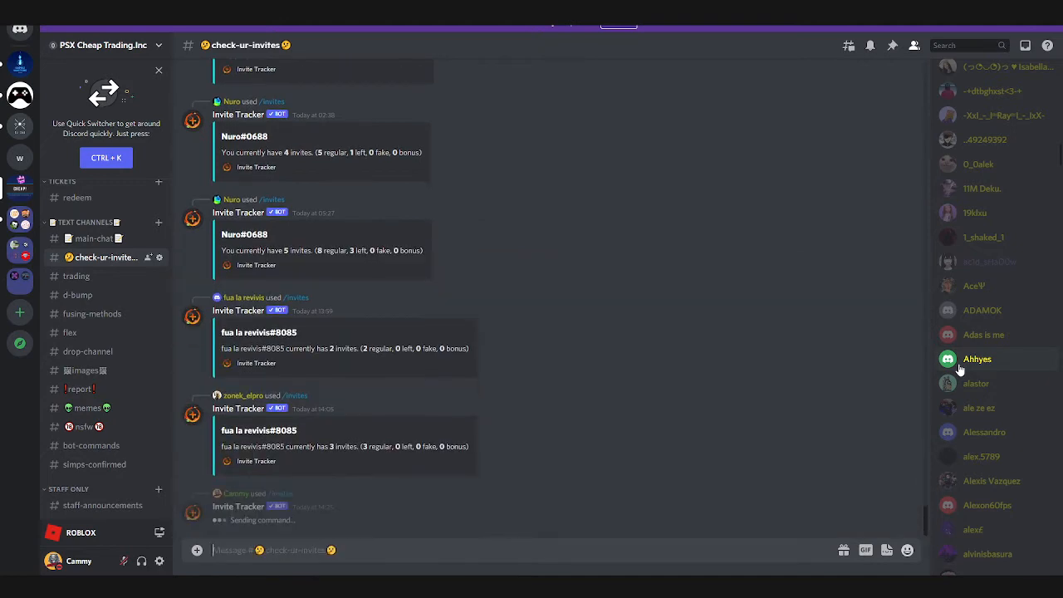
pyautogui.scroll(-3)
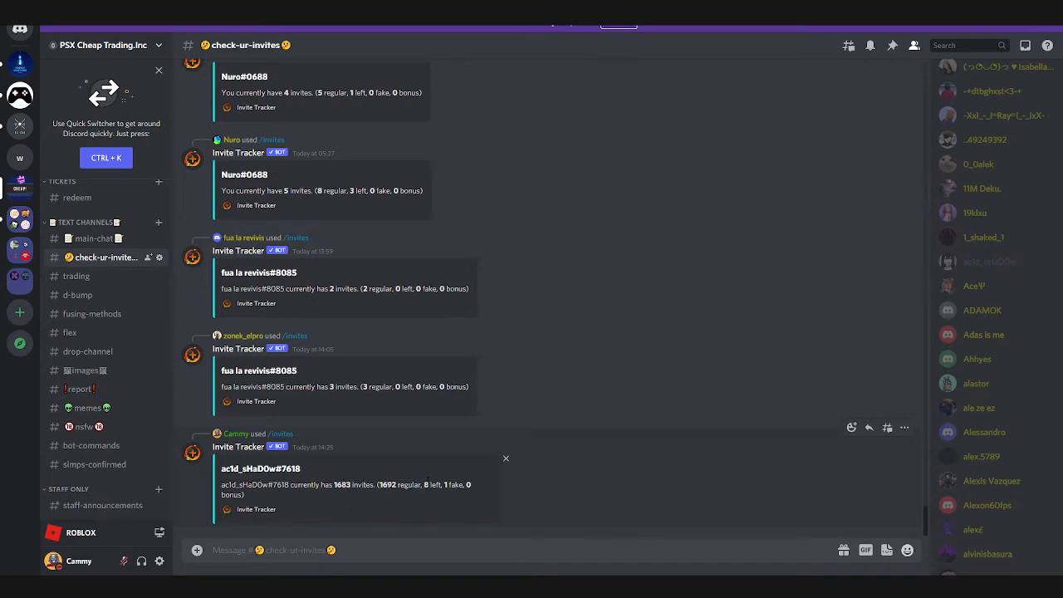
pyautogui.moveTo(445, 476)
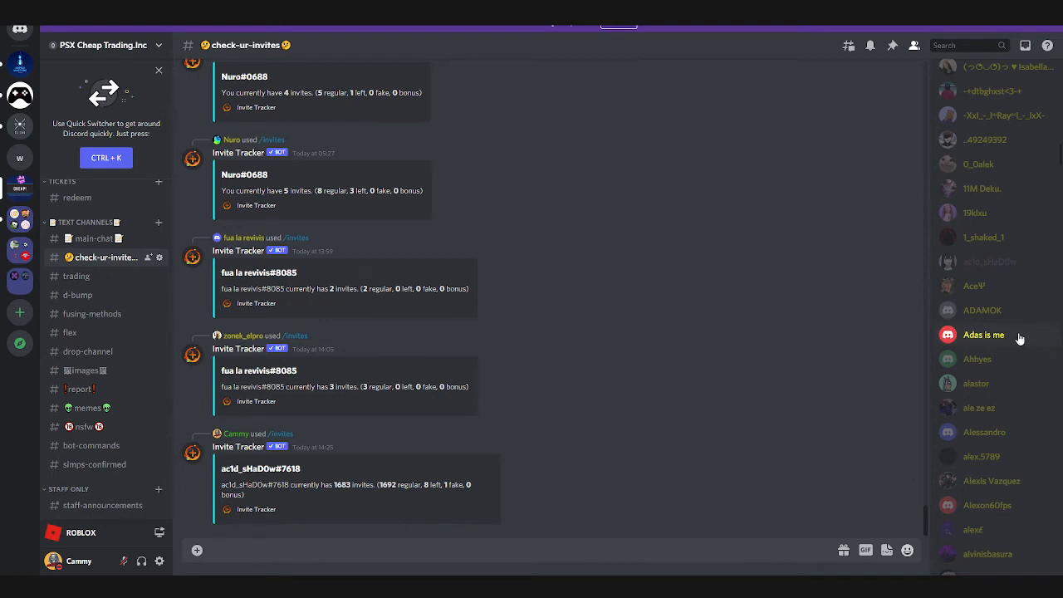
pyautogui.scroll(-3)
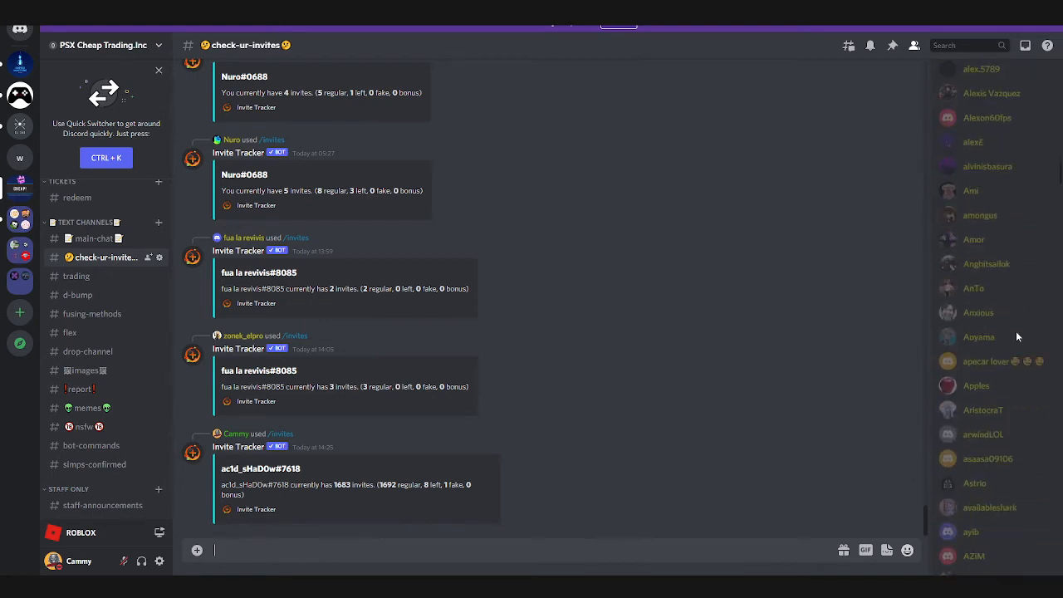
pyautogui.scroll(-3)
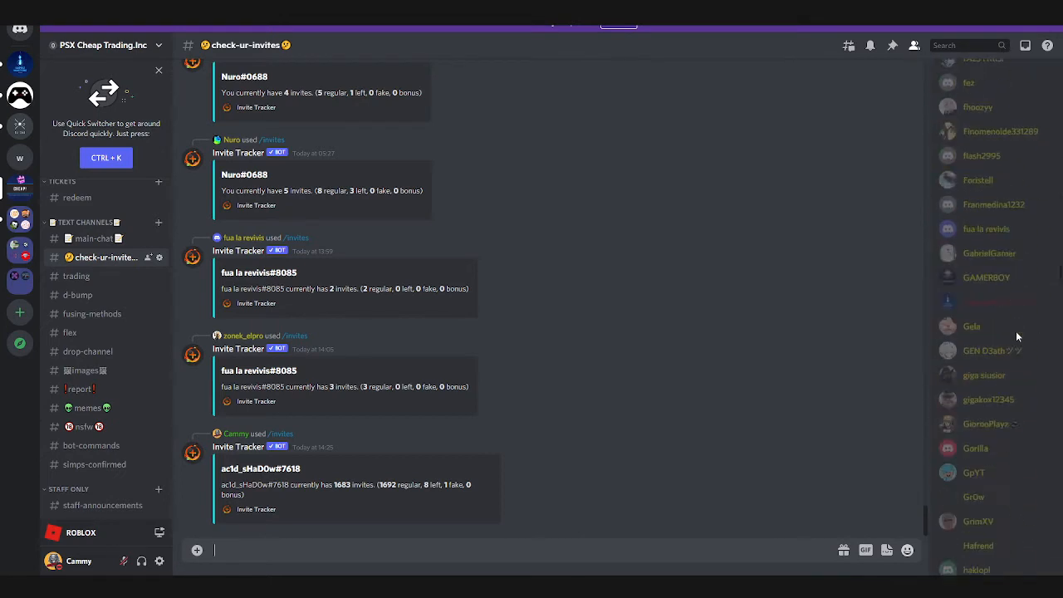
pyautogui.scroll(-3)
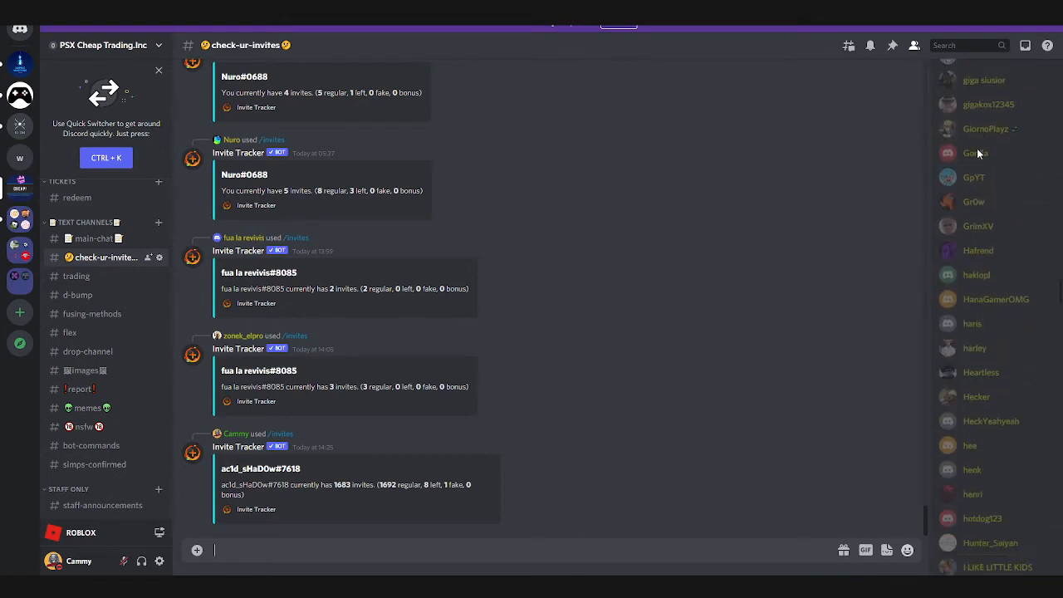
pyautogui.scroll(-3)
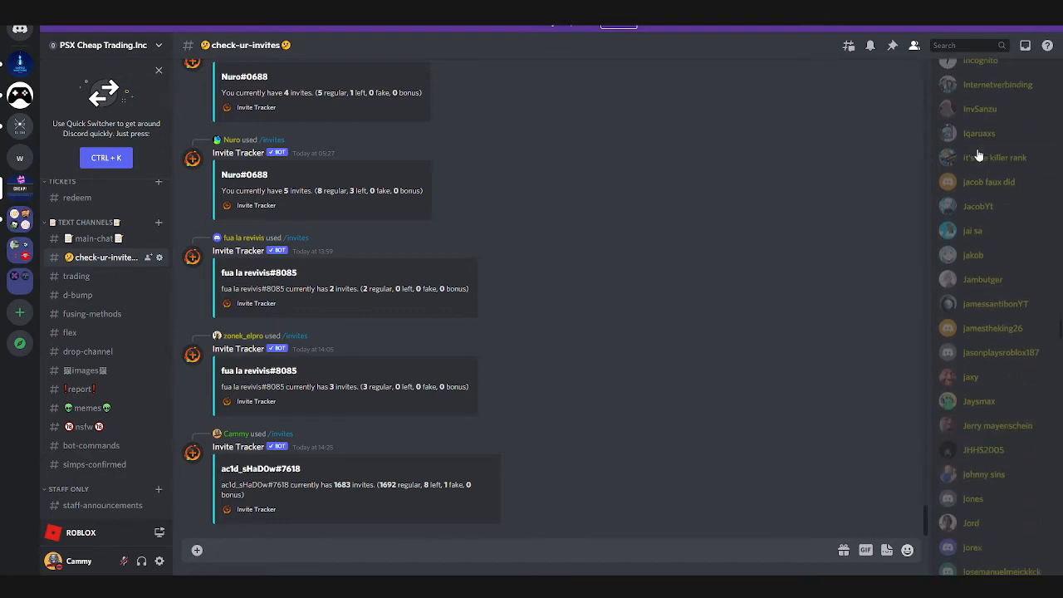
pyautogui.click(985, 202)
pyautogui.write('/')
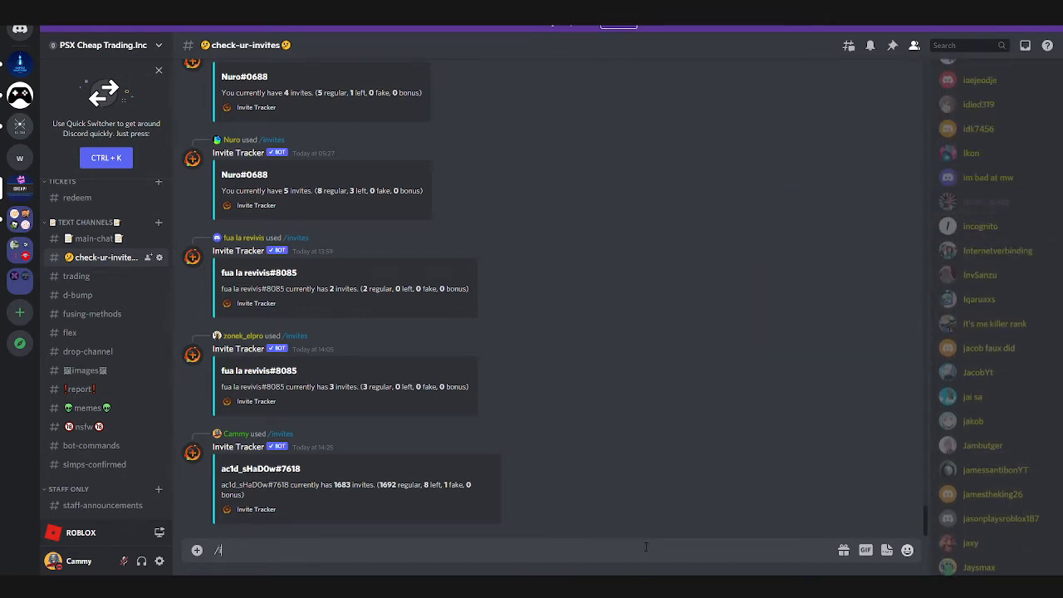
pyautogui.press('backspace')
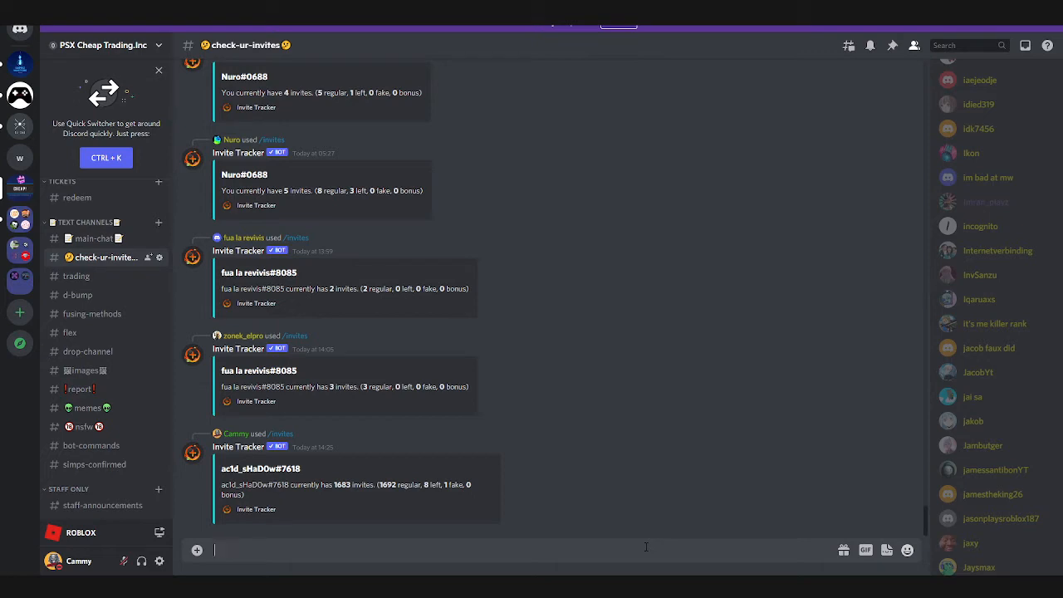
pyautogui.write('/invites')
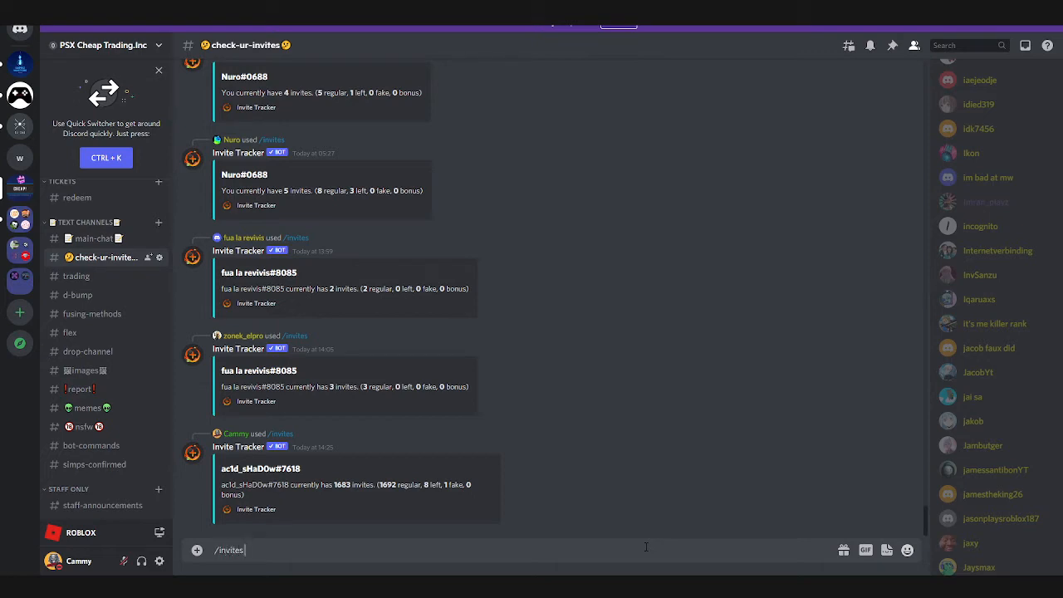
pyautogui.press('ctrl+a')
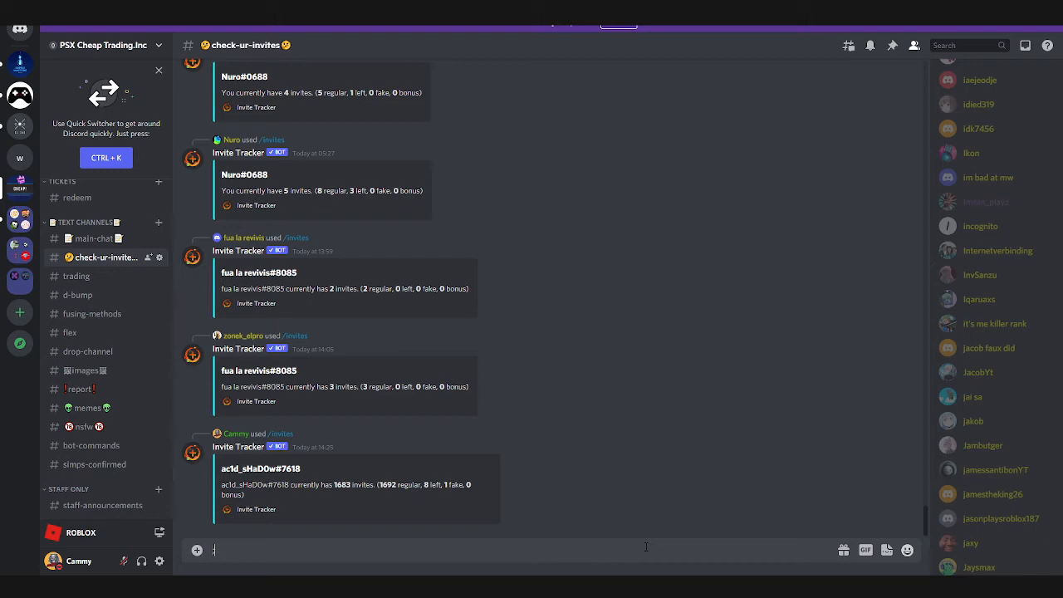
pyautogui.scroll(3)
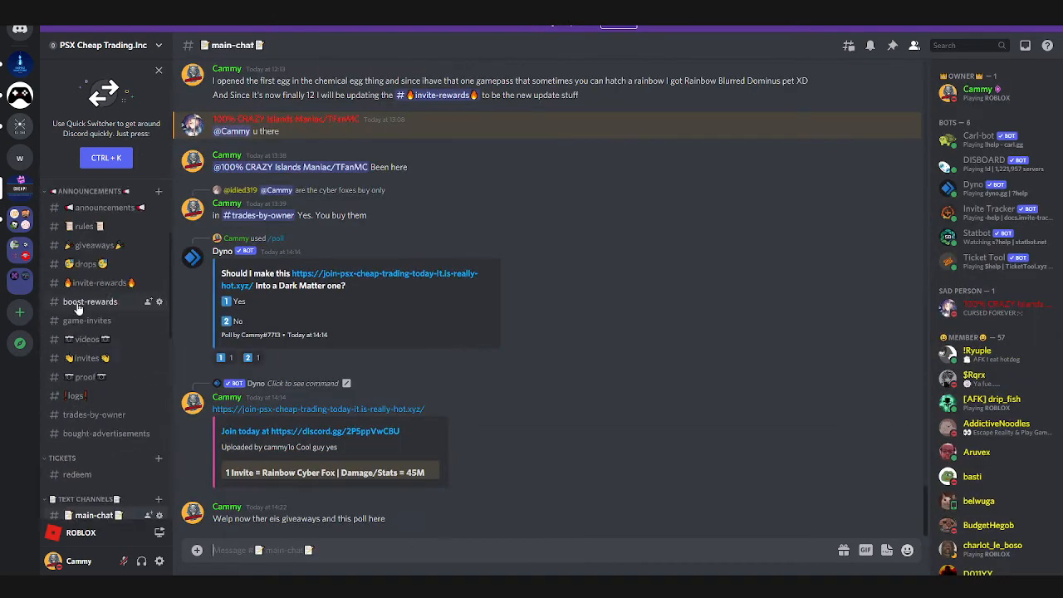
pyautogui.moveTo(467, 376)
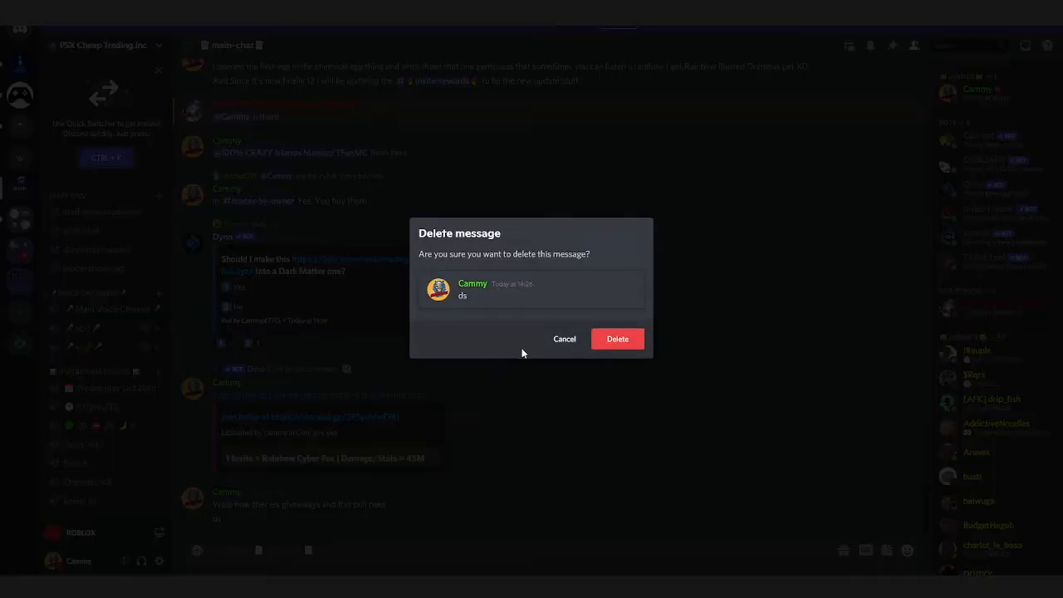
# Confirm deletion of the stray 'ds' message in #main-chat
pyautogui.click(563, 339)
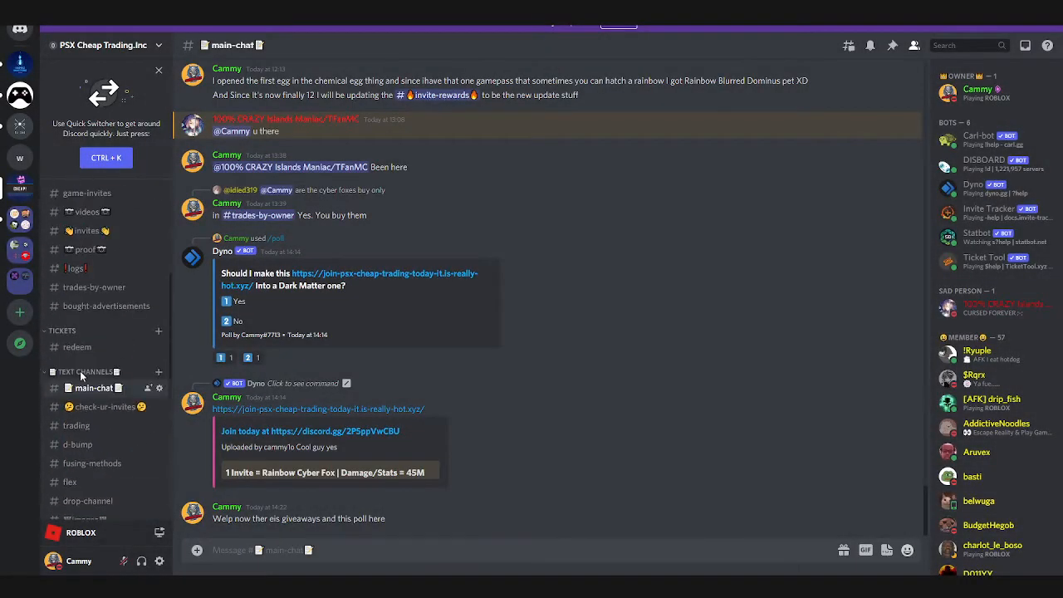
pyautogui.click(104, 406)
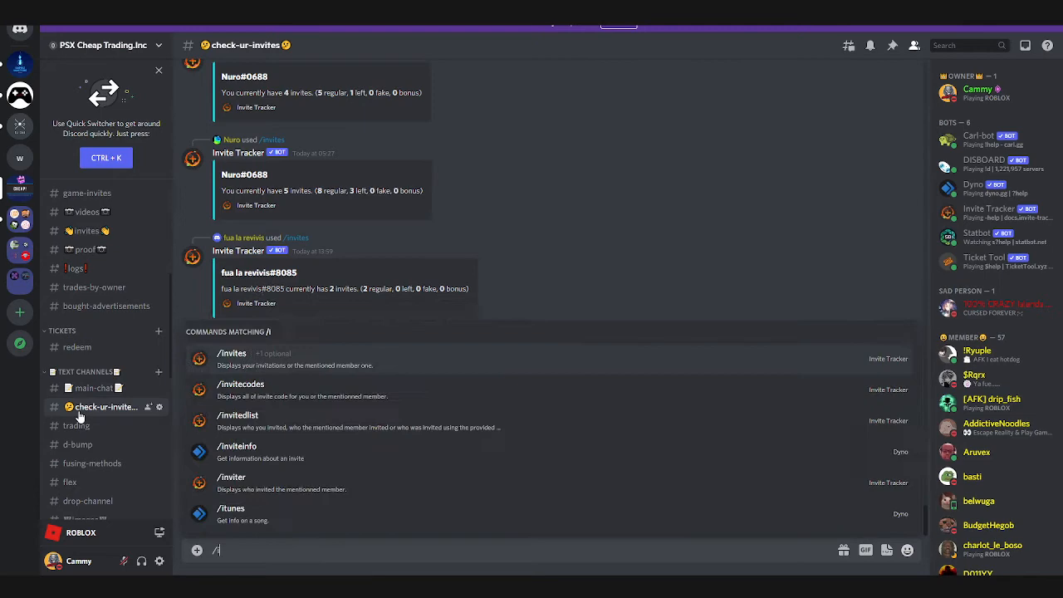
pyautogui.click(231, 358)
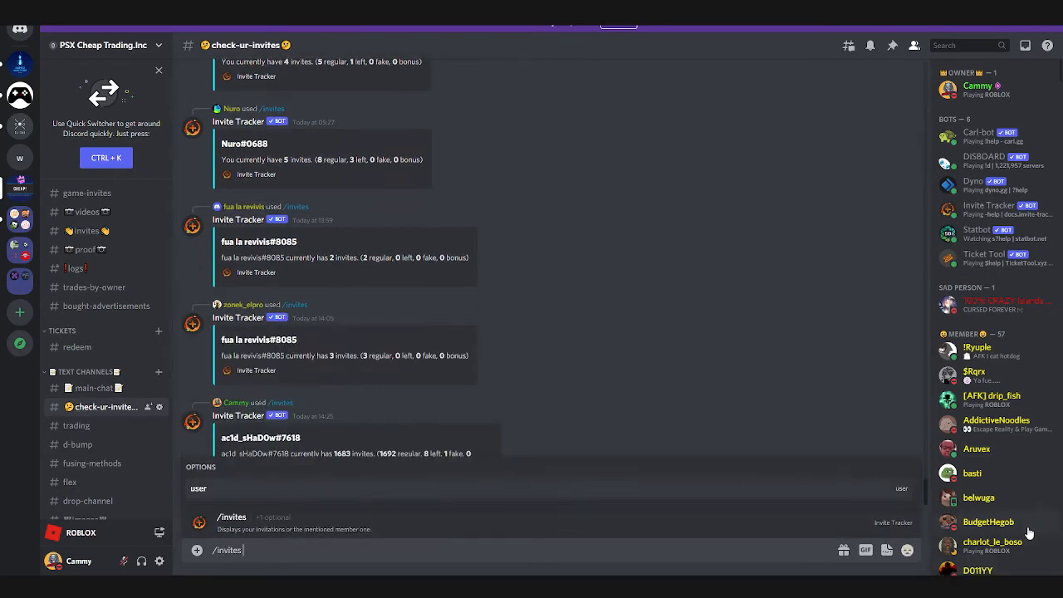
pyautogui.scroll(-3)
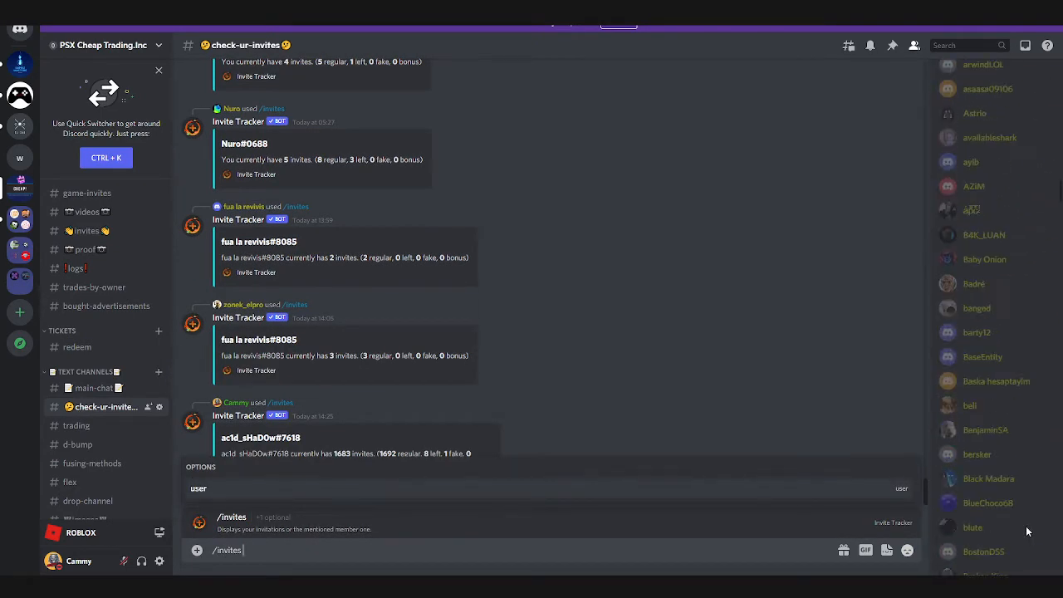
pyautogui.scroll(-3)
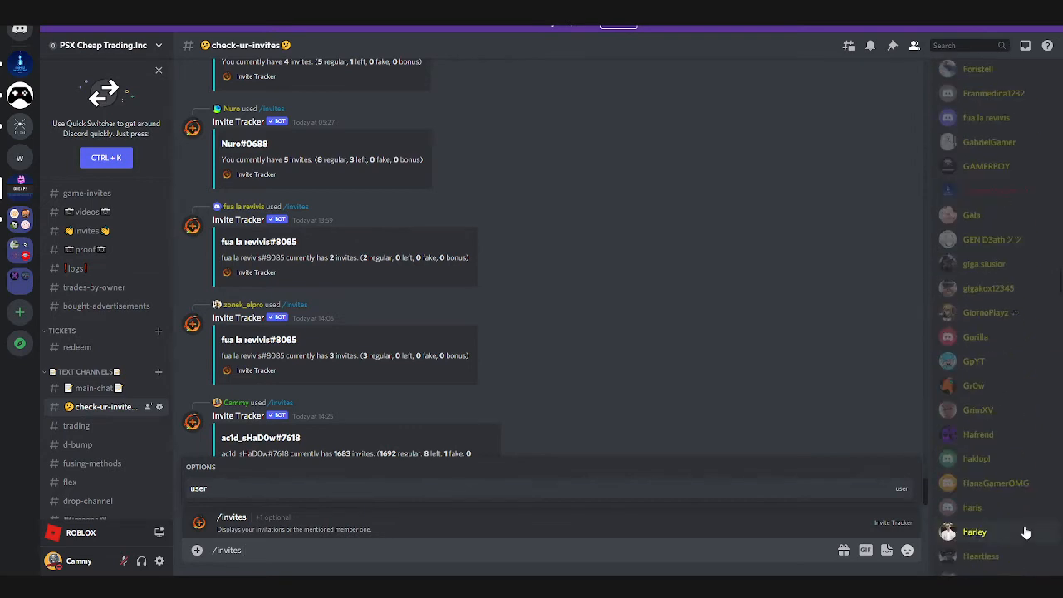
pyautogui.scroll(-3)
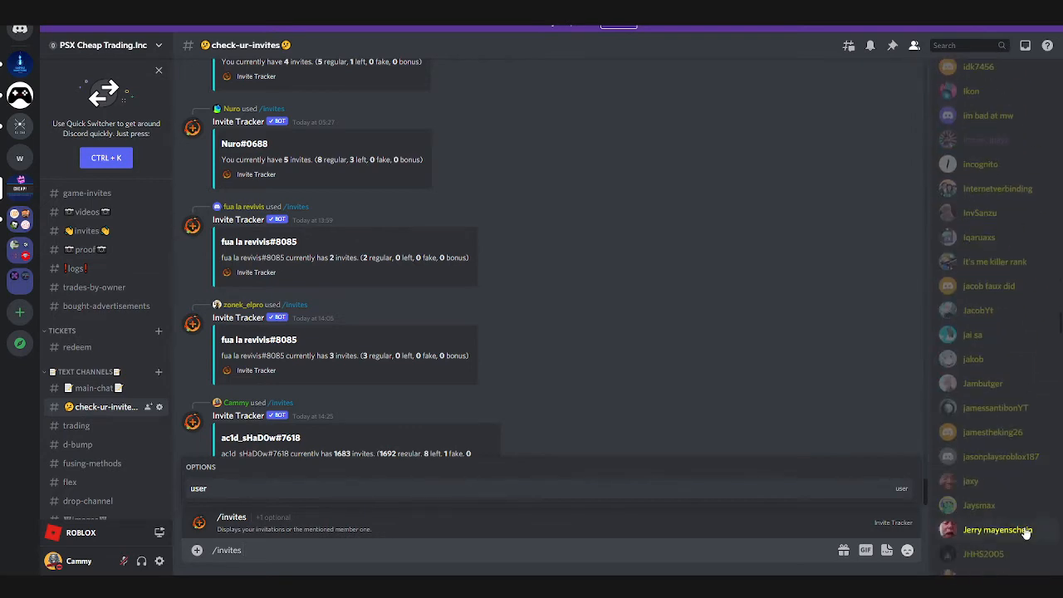
pyautogui.write('imran')
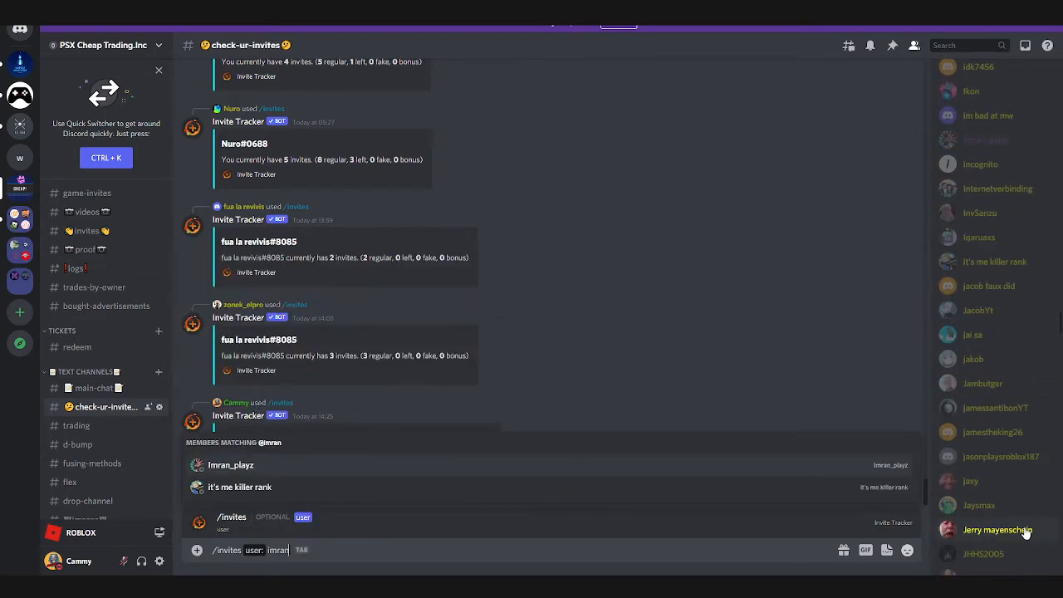
pyautogui.press('Return')
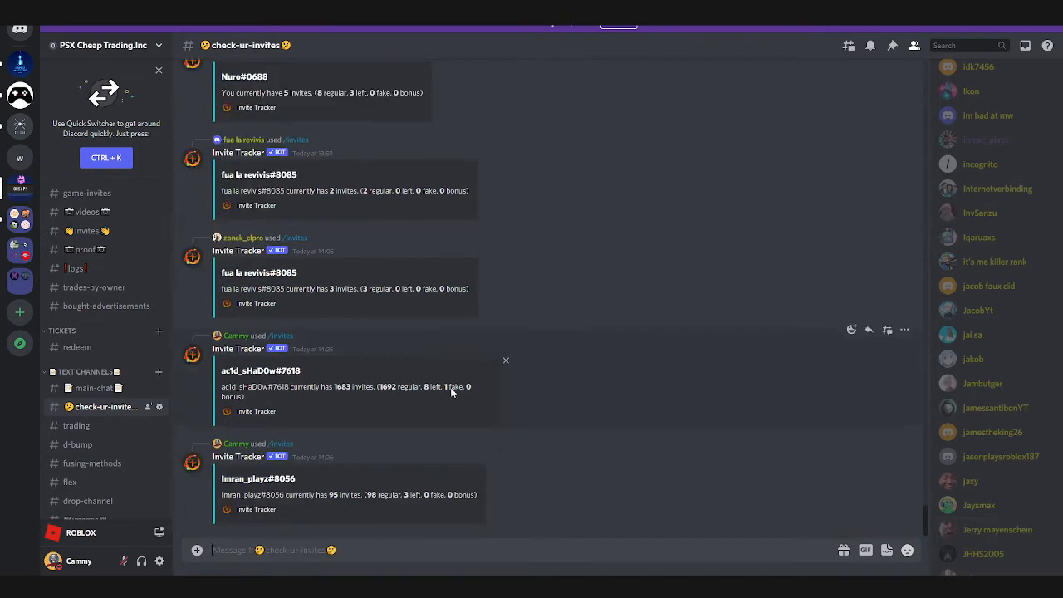
pyautogui.moveTo(425, 405)
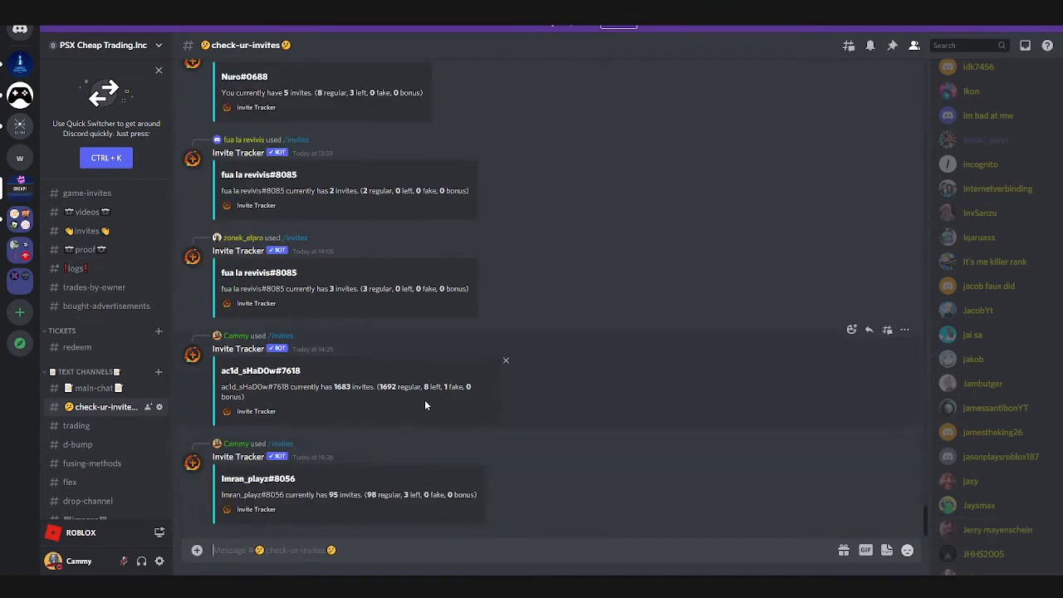
pyautogui.moveTo(869, 330)
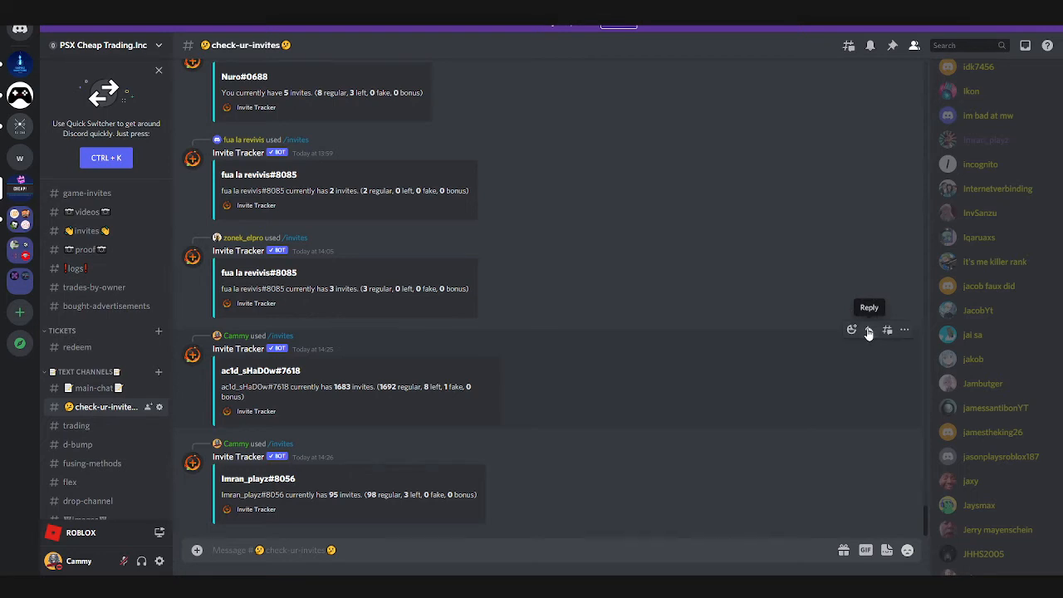
pyautogui.click(851, 330)
pyautogui.write('richest player ?')
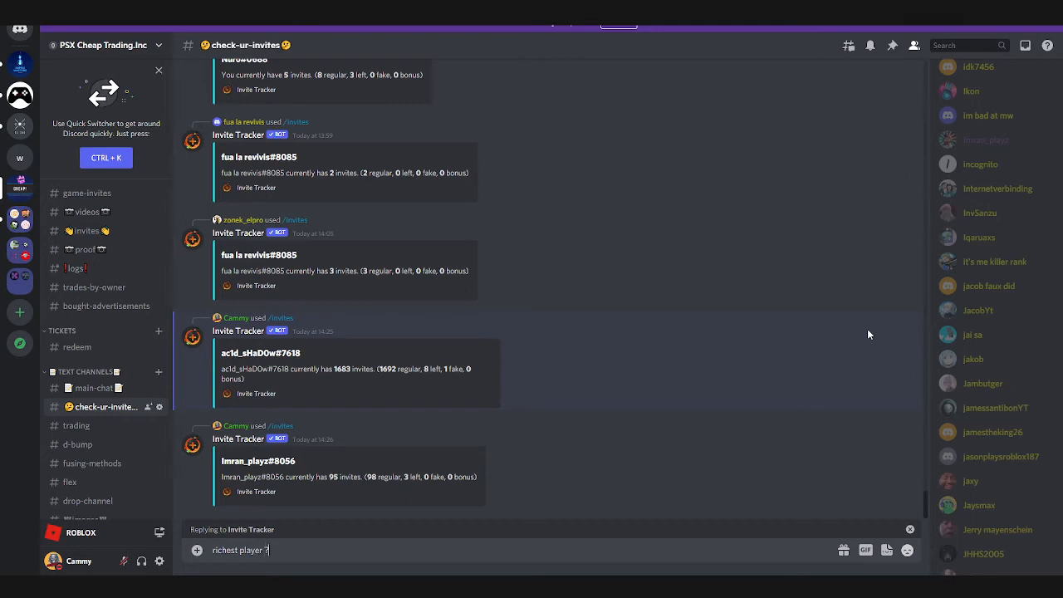
pyautogui.press('Return')
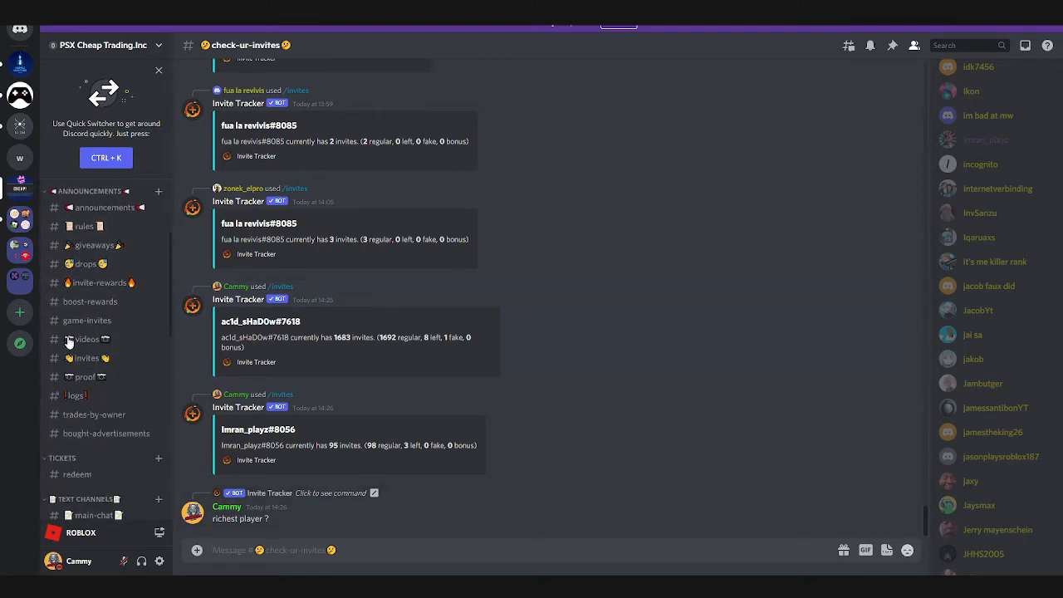
# Return to #bought-advertisements and view the invite pricing post
pyautogui.click(105, 433)
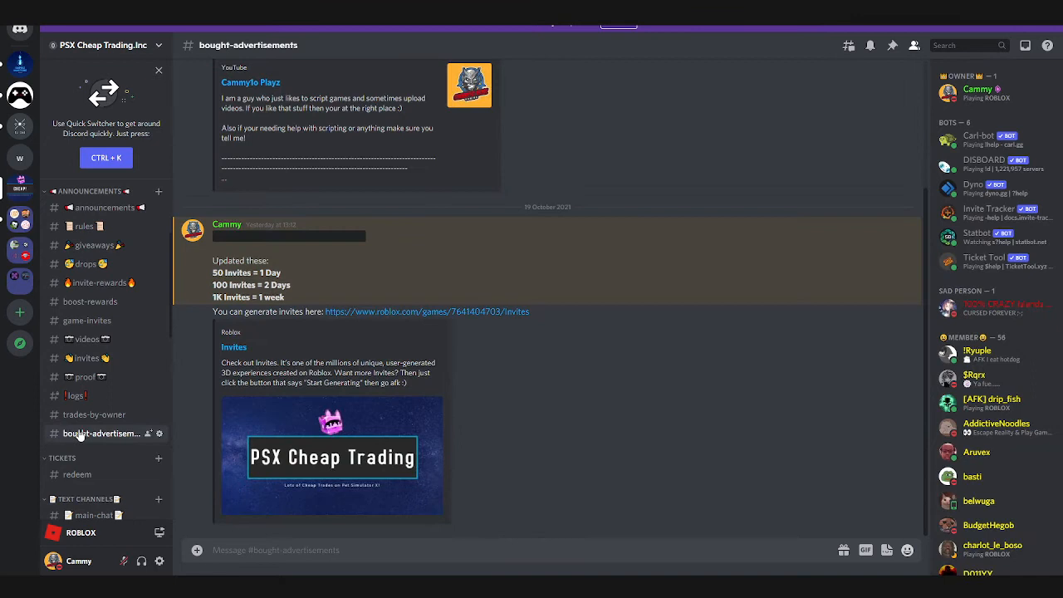
pyautogui.scroll(3)
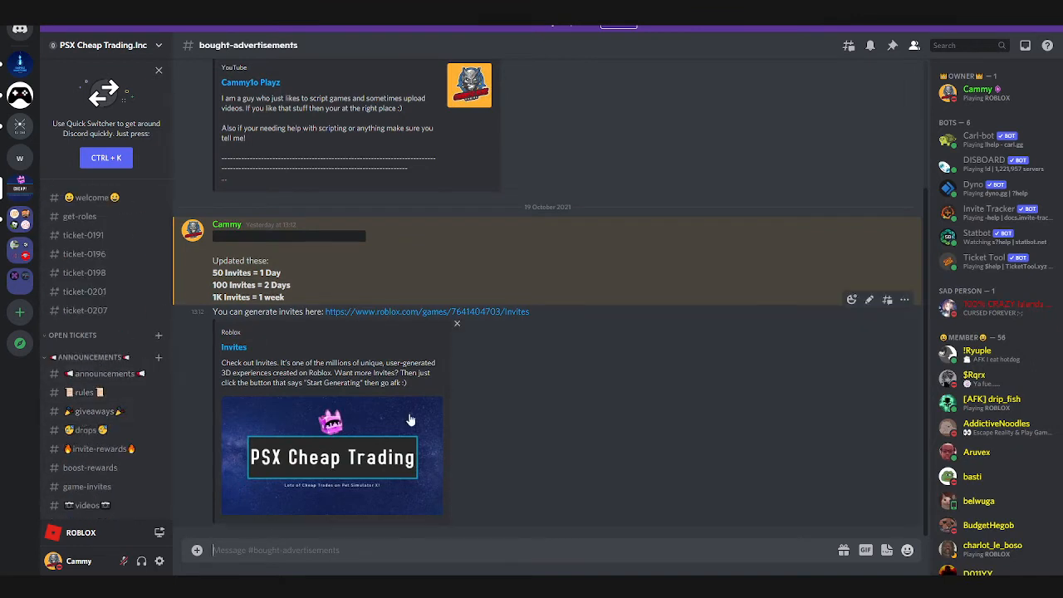
pyautogui.moveTo(177, 303)
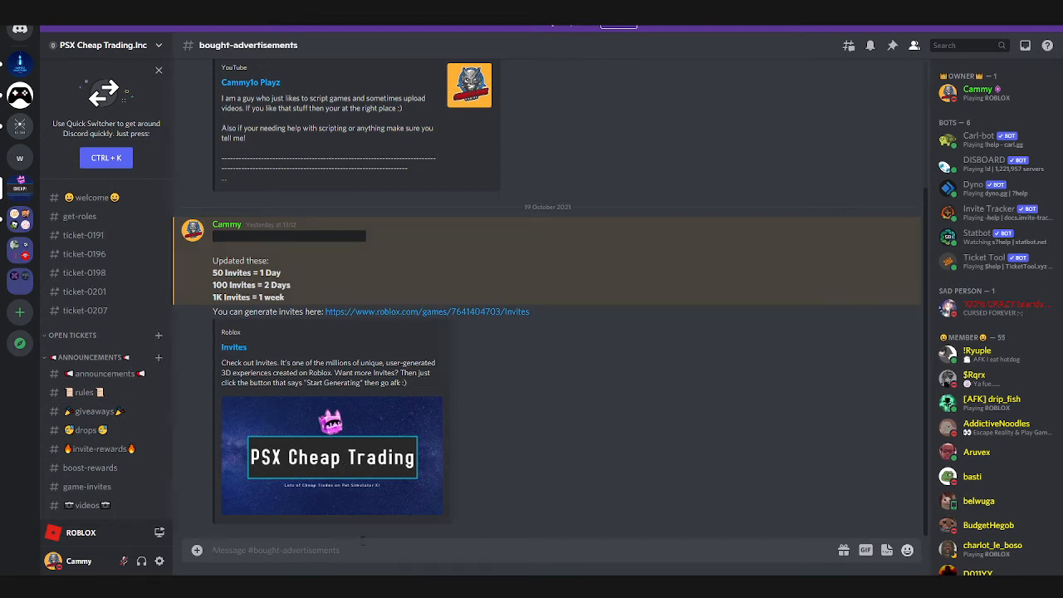
pyautogui.moveTo(284, 242)
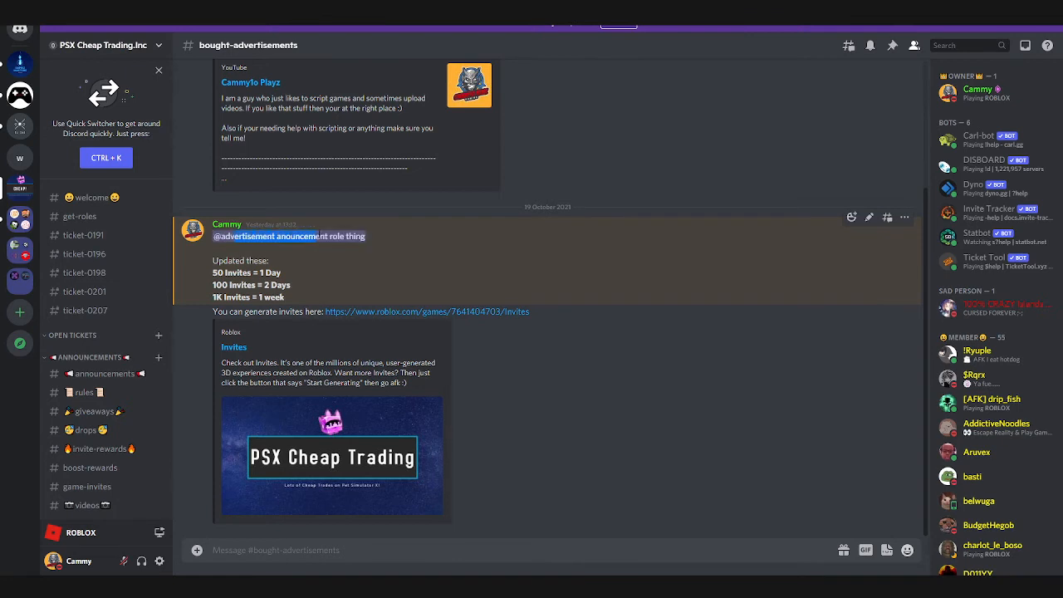
pyautogui.moveTo(122, 308)
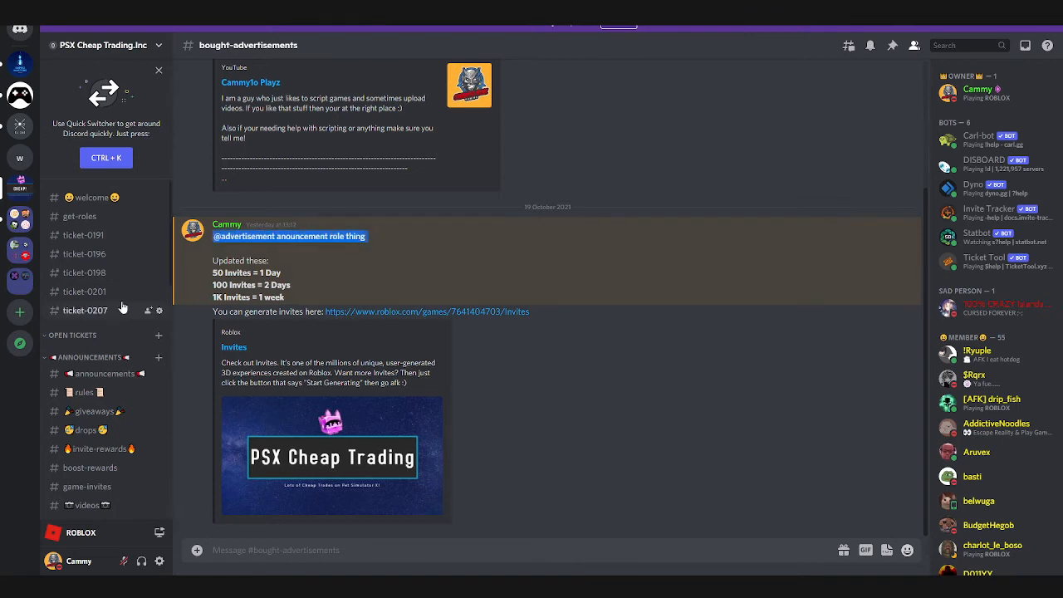
pyautogui.moveTo(79, 216)
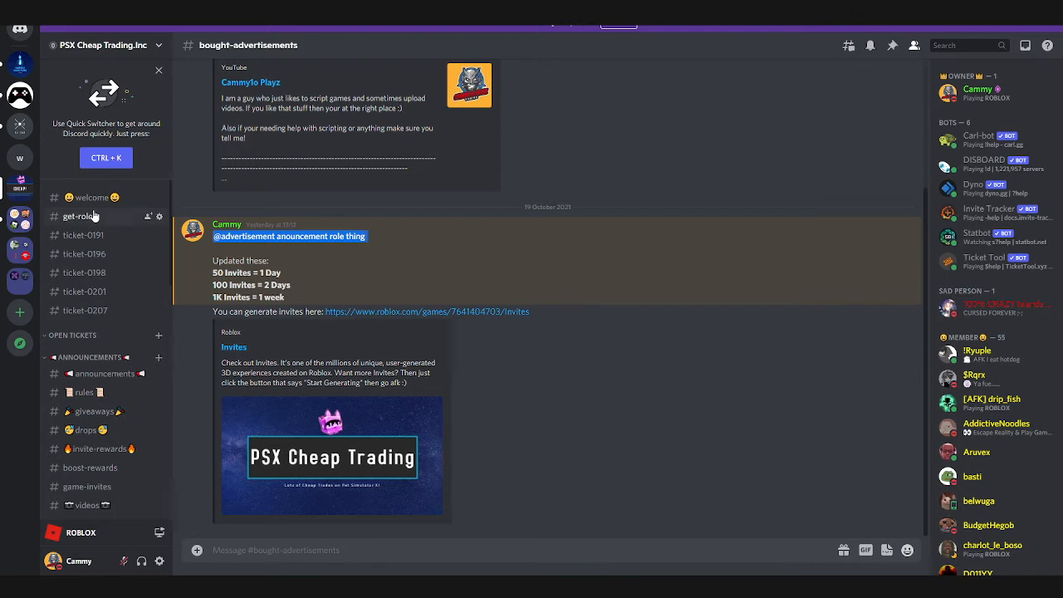
# Open #get-roles to see the Carl-bot reaction-role posts
pyautogui.click(81, 216)
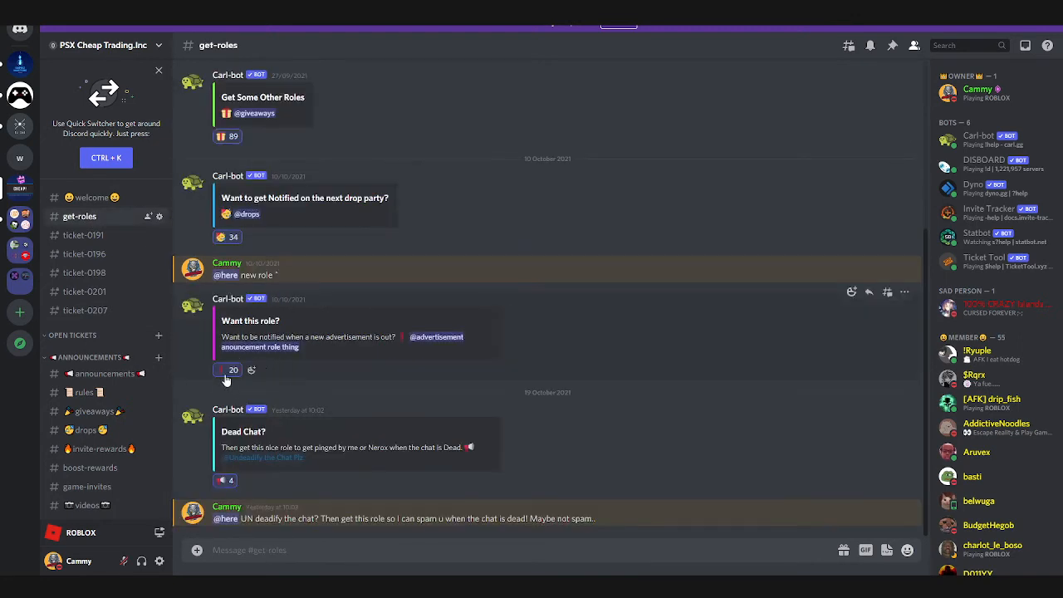
pyautogui.moveTo(226, 370)
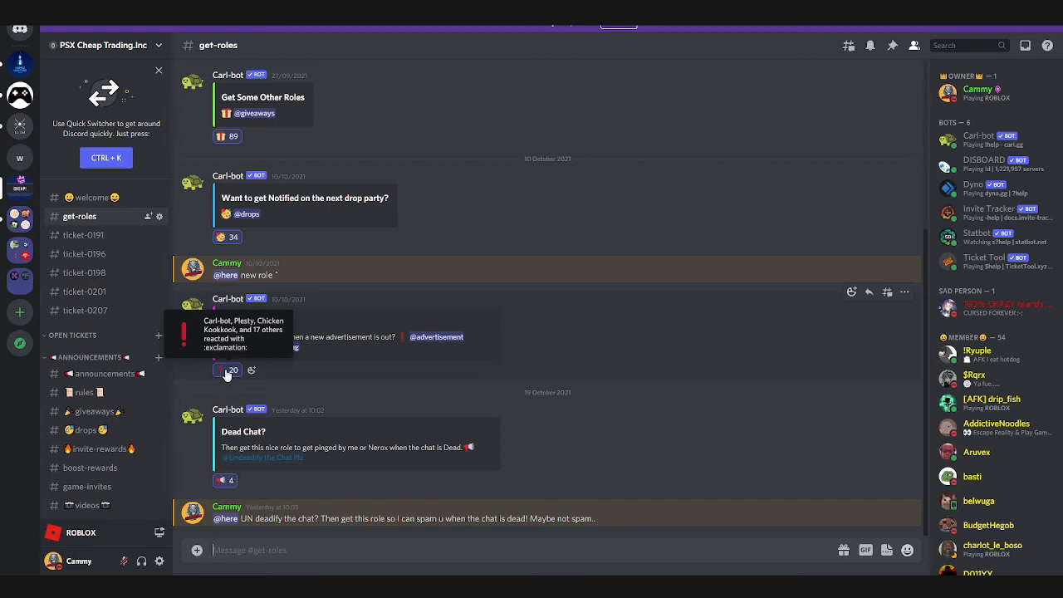
pyautogui.moveTo(376, 264)
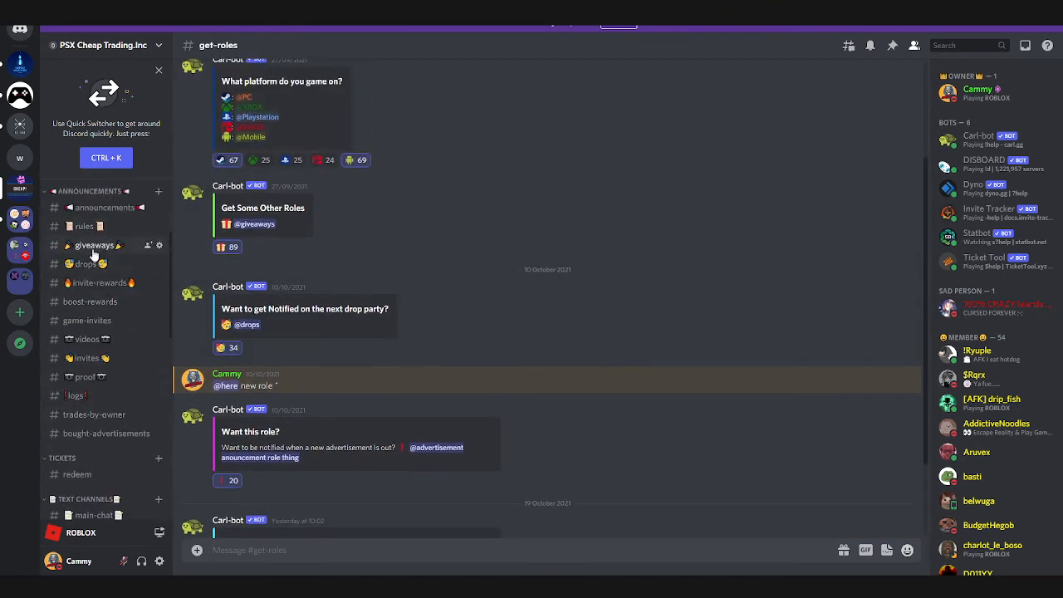
# Open #giveaways with its Golden Blurred pet giveaways, then stop the OBS recording
pyautogui.click(94, 245)
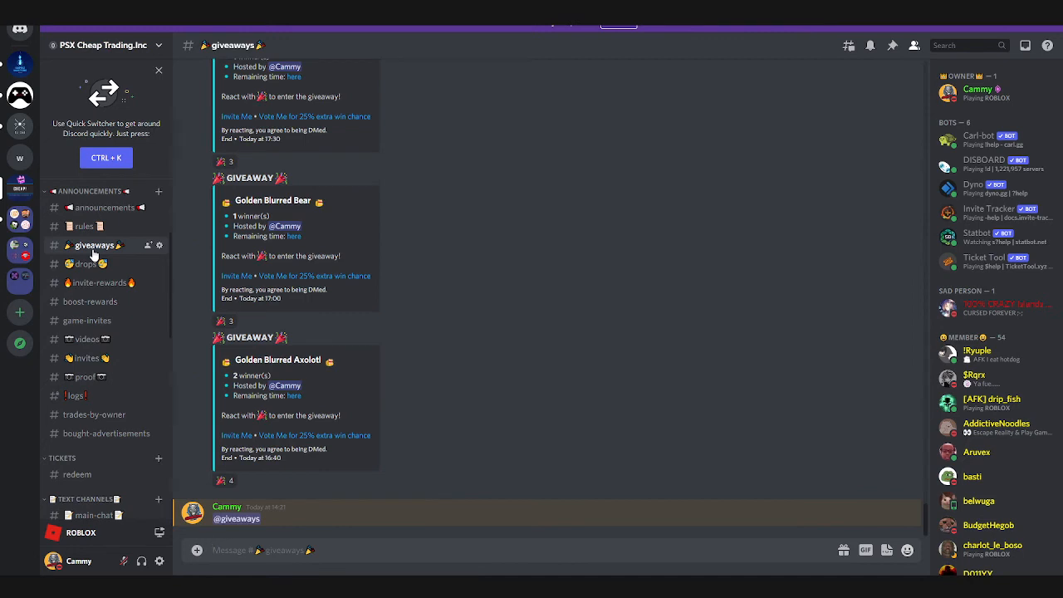
pyautogui.moveTo(169, 402)
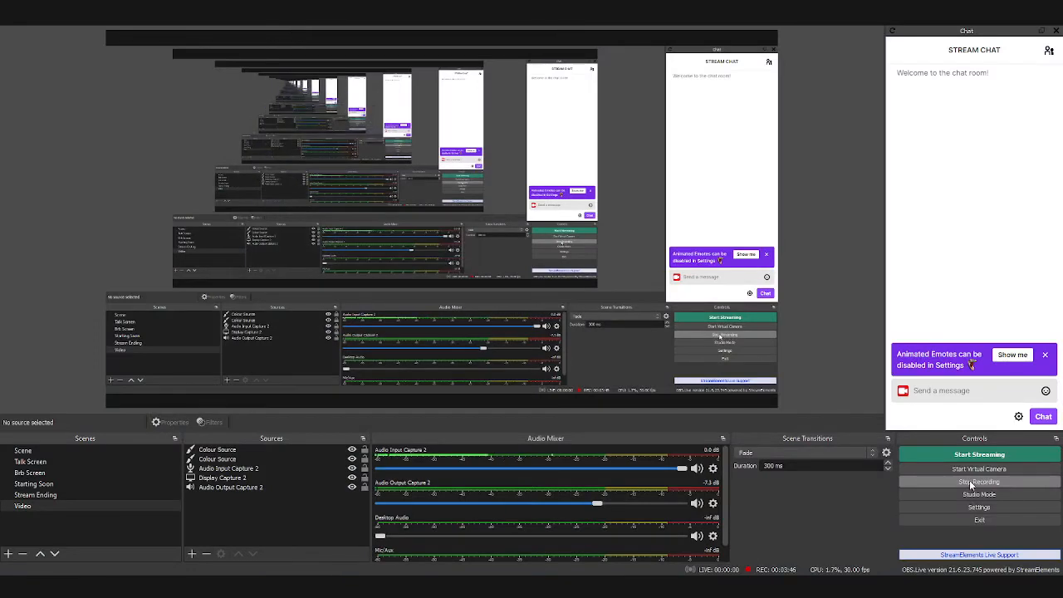
pyautogui.click(978, 482)
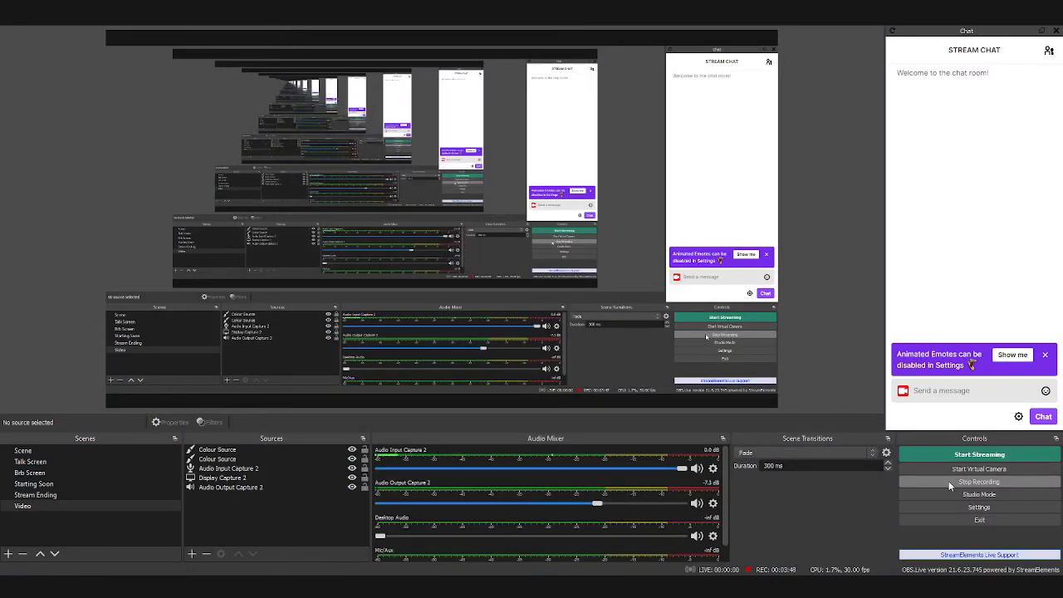